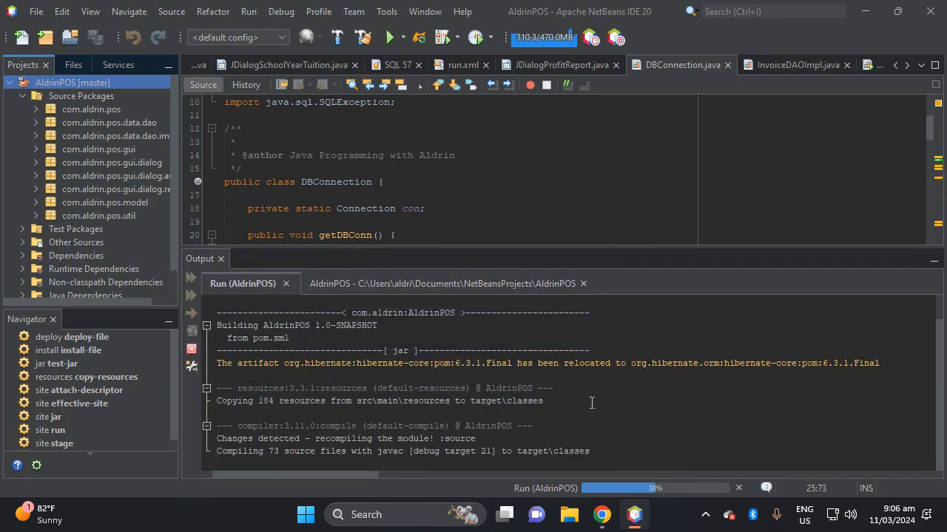
{"action": "mouse_move", "coordinate": [535, 441]}
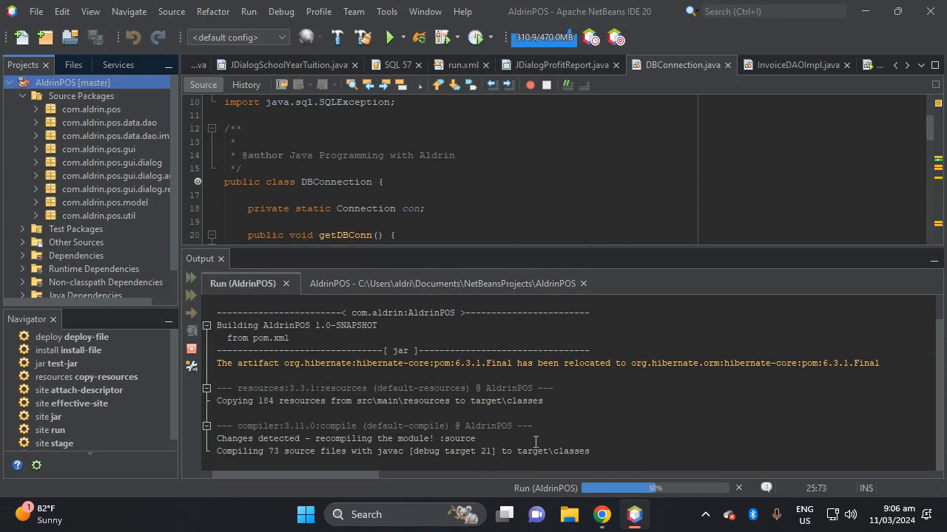
{"action": "mouse_move", "coordinate": [747, 427]}
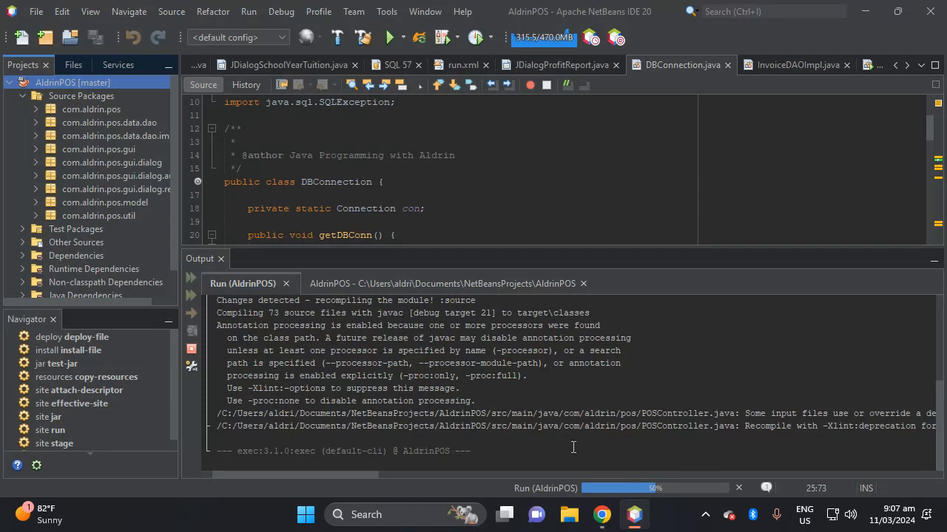
Run the AldrinPOS Maven build and open the project's GitHub repository page
{"action": "left_click", "coordinate": [390, 37]}
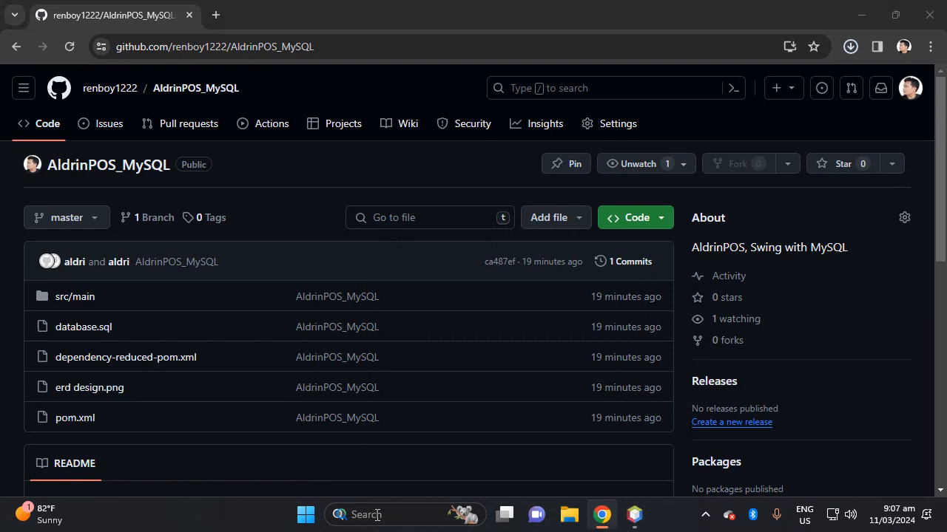
Search Windows for 'wor' to launch MySQL Workbench
{"action": "type", "text": "wor"}
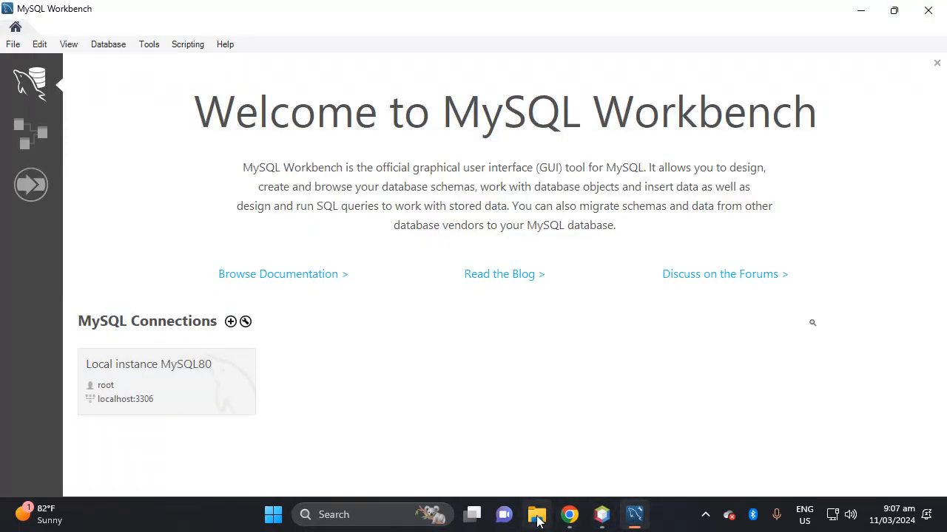
Extract the AldrinPOS_MySQL-master zip in Downloads with WinRAR's Extract Here
{"action": "left_click", "coordinate": [535, 515]}
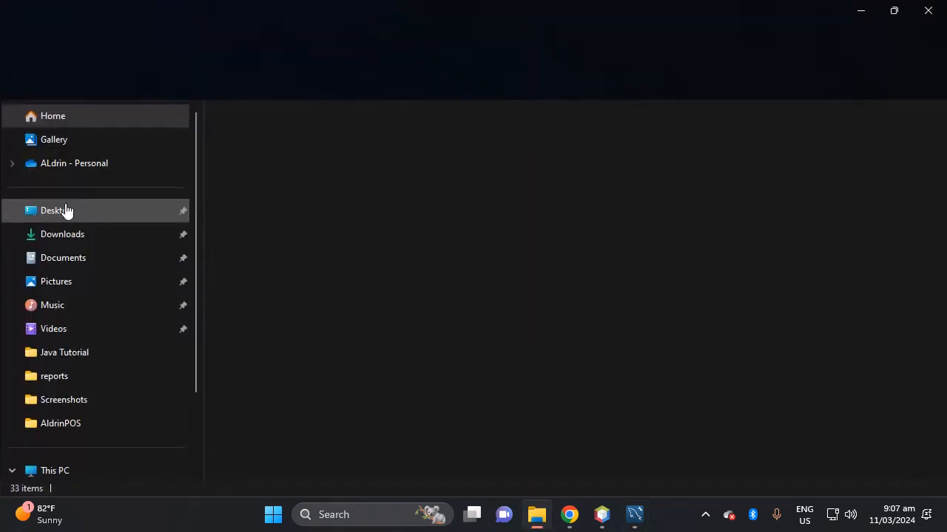
{"action": "left_click", "coordinate": [62, 233]}
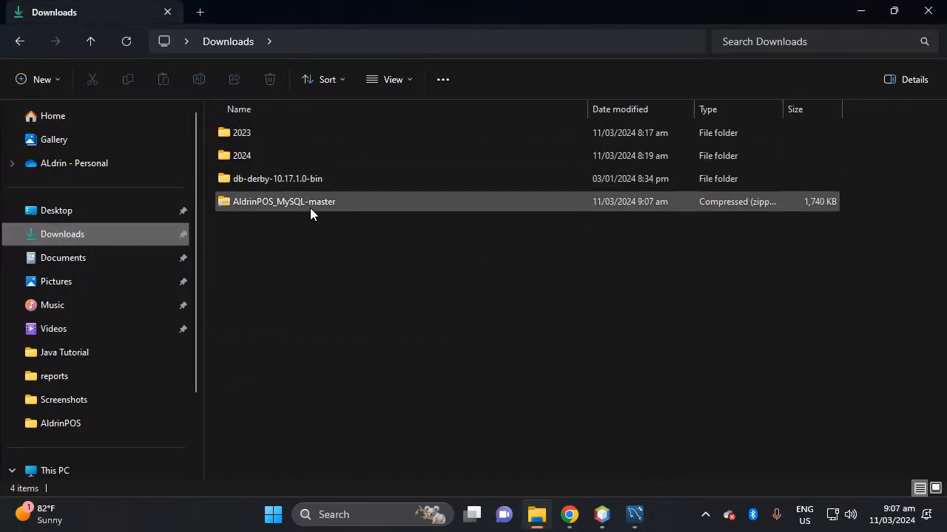
{"action": "left_click", "coordinate": [284, 201]}
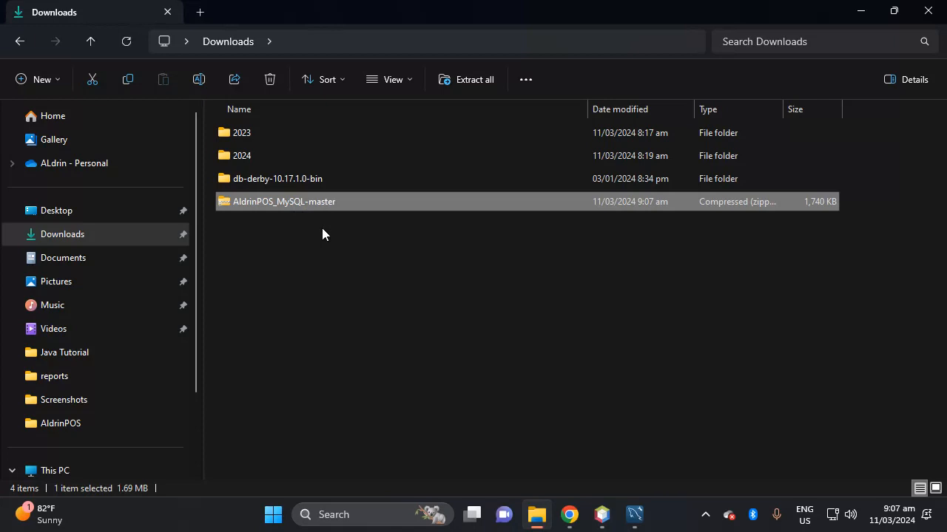
{"action": "right_click", "coordinate": [284, 202]}
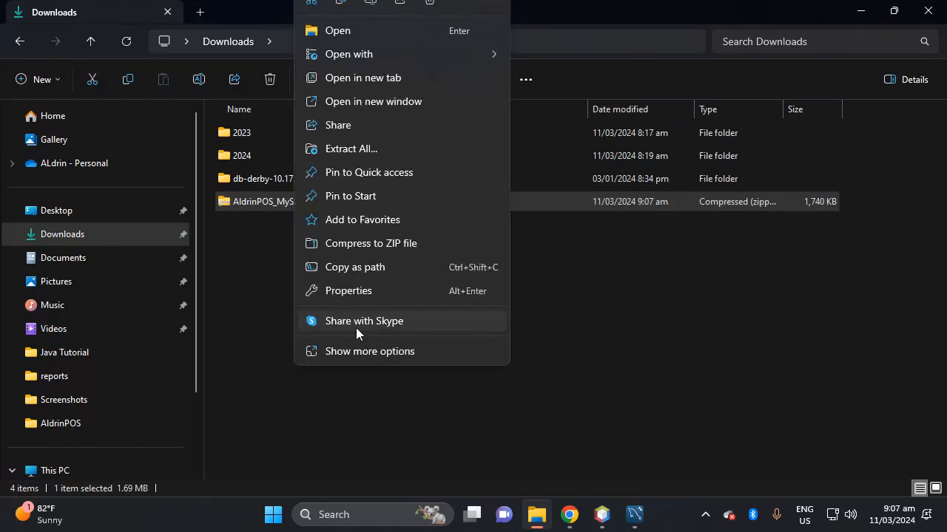
{"action": "mouse_move", "coordinate": [362, 219]}
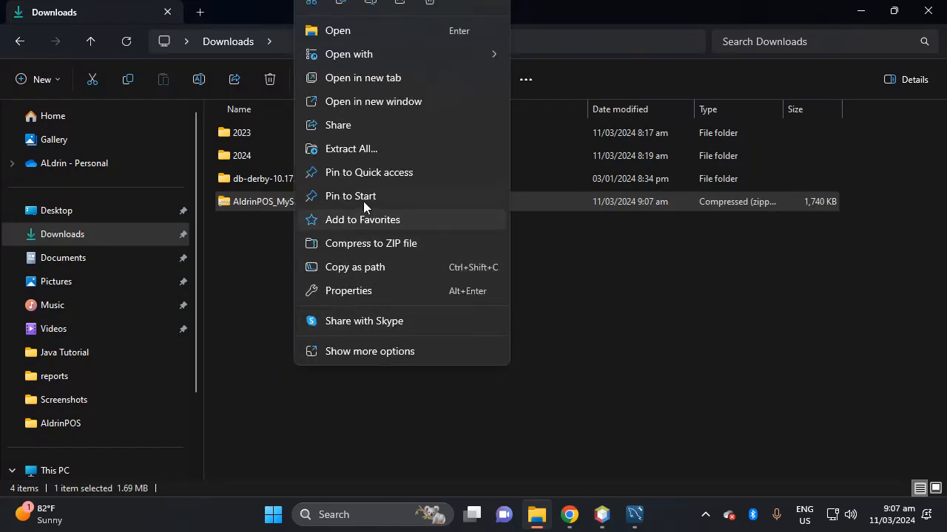
{"action": "left_click", "coordinate": [369, 351]}
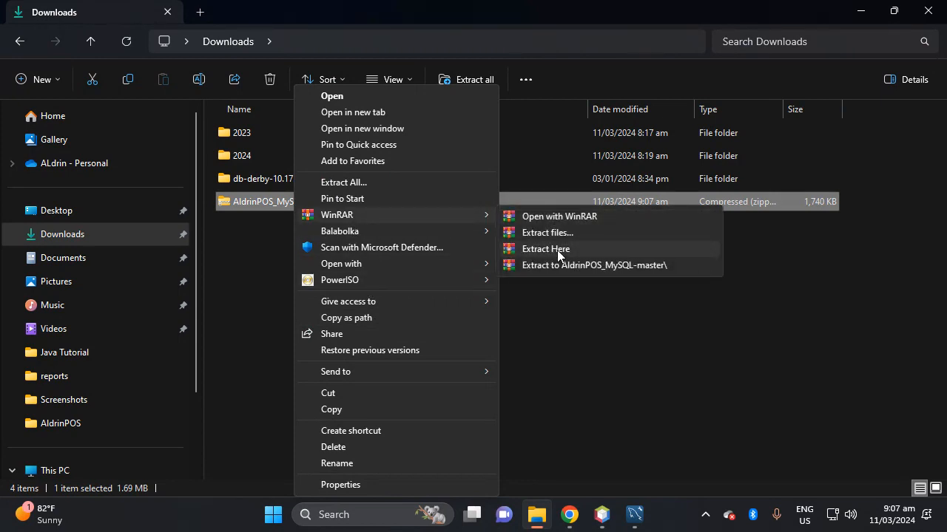
{"action": "left_click", "coordinate": [545, 249]}
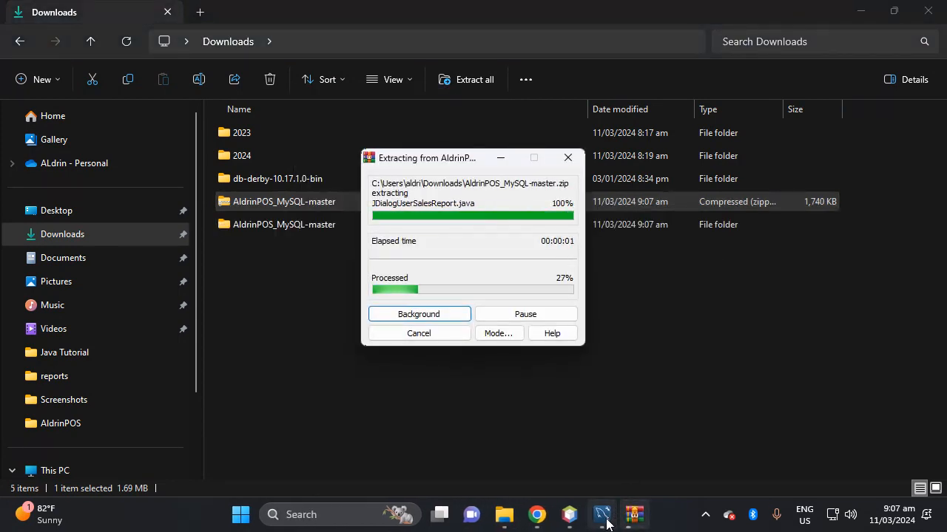
{"action": "left_click", "coordinate": [622, 515]}
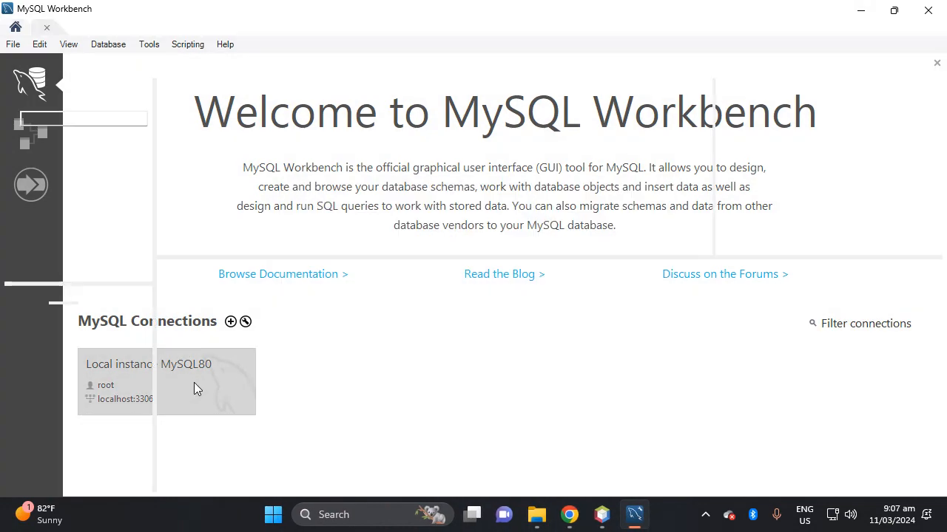
Open the Local instance MySQL80 connection and close the Query 1 script
{"action": "double_click", "coordinate": [206, 381]}
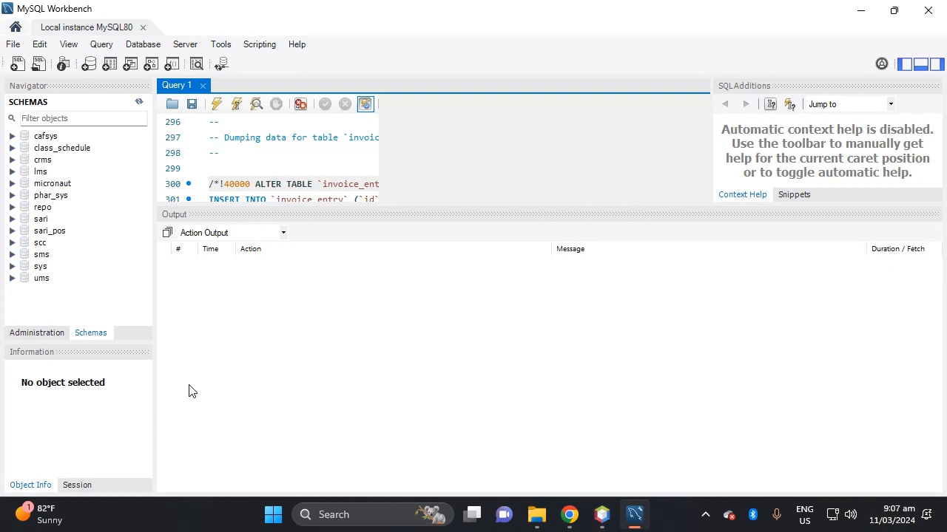
{"action": "mouse_move", "coordinate": [230, 77]}
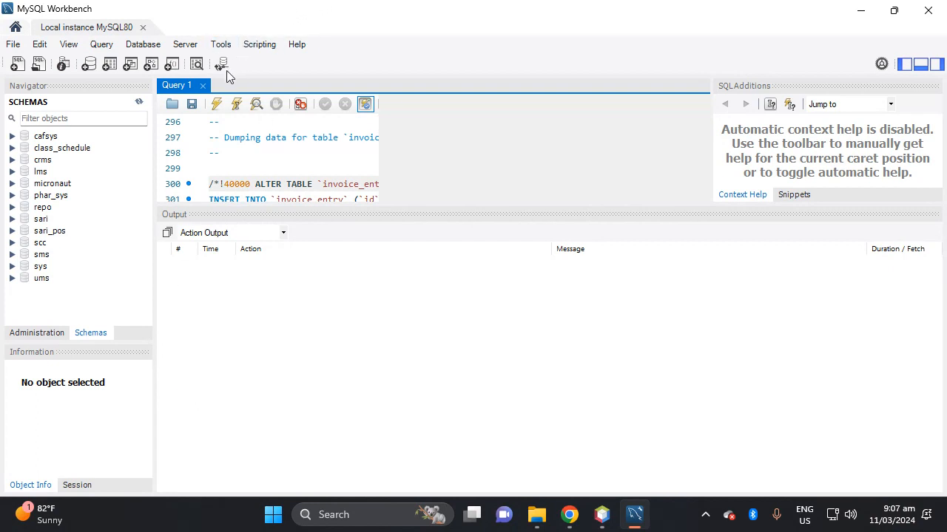
{"action": "mouse_move", "coordinate": [207, 93]}
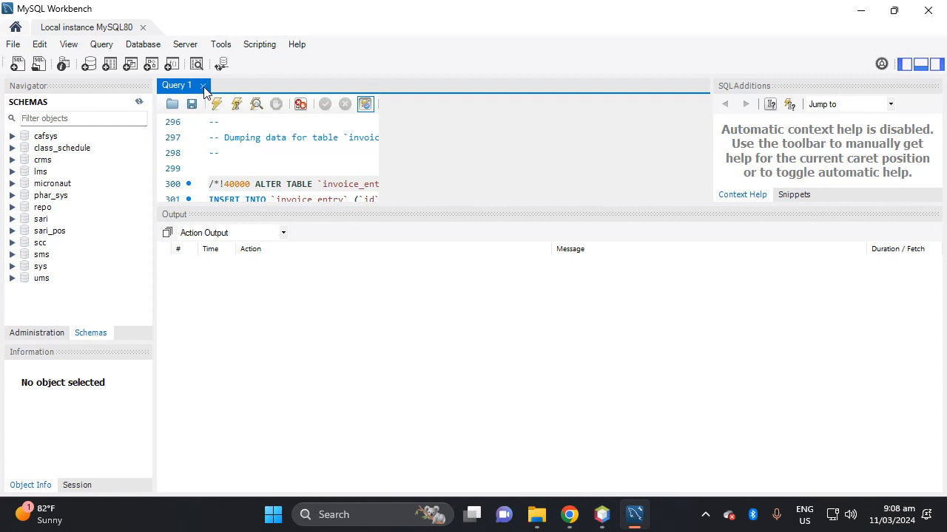
{"action": "left_click", "coordinate": [204, 85]}
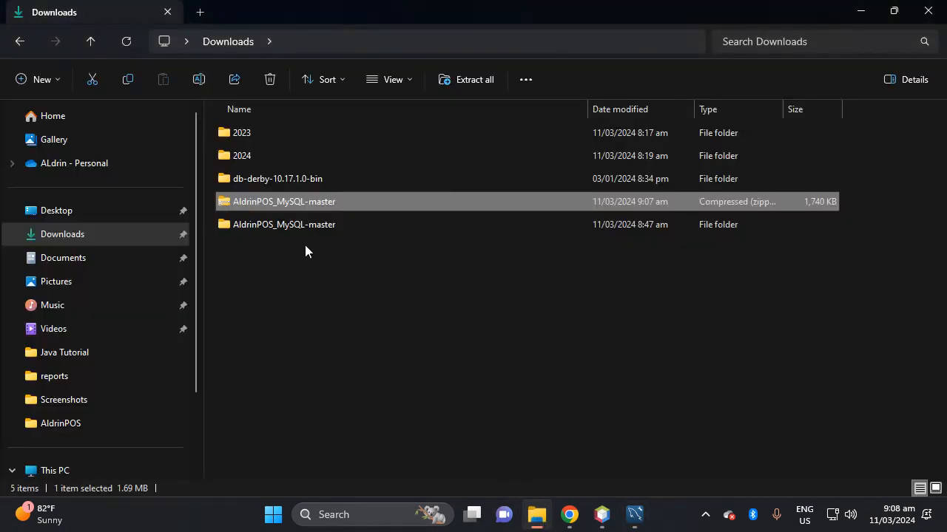
Open the AldrinPOS_MySQL-master folder and select its database SQL file
{"action": "double_click", "coordinate": [284, 225]}
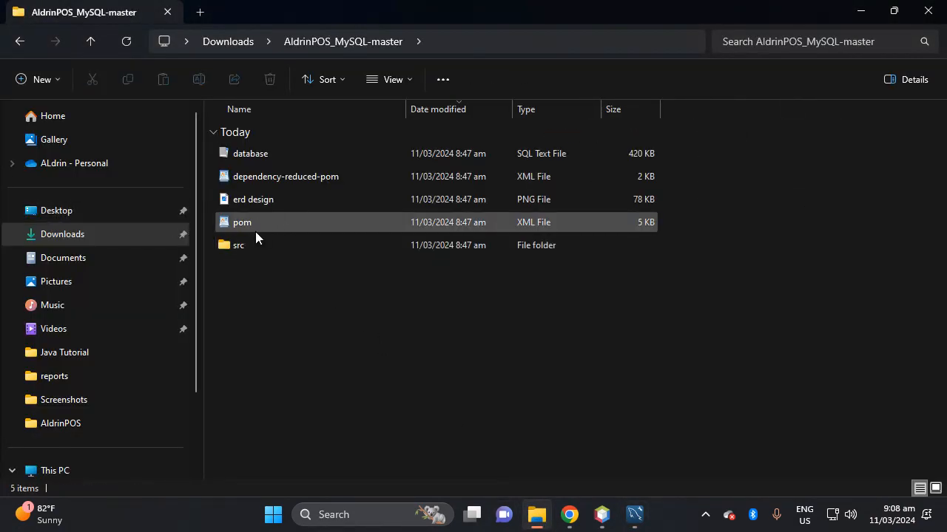
{"action": "left_click", "coordinate": [250, 153]}
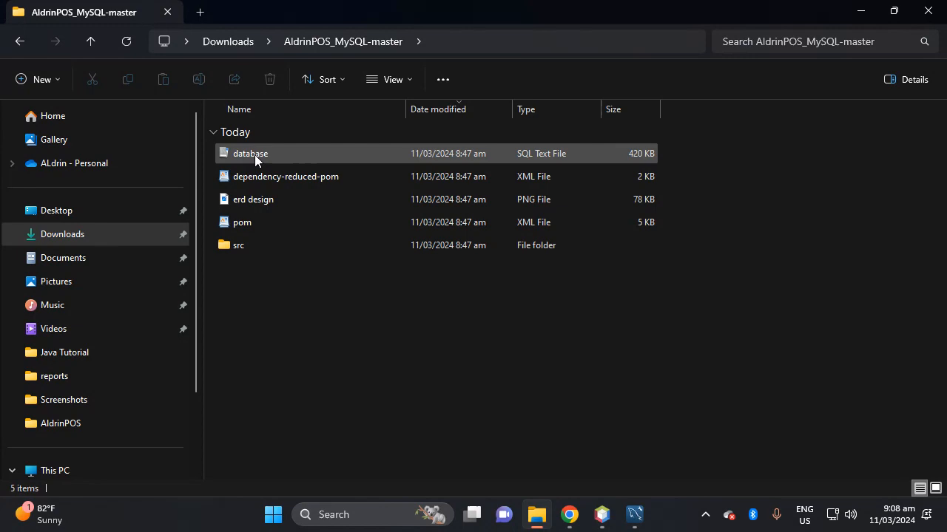
{"action": "left_click", "coordinate": [249, 153]}
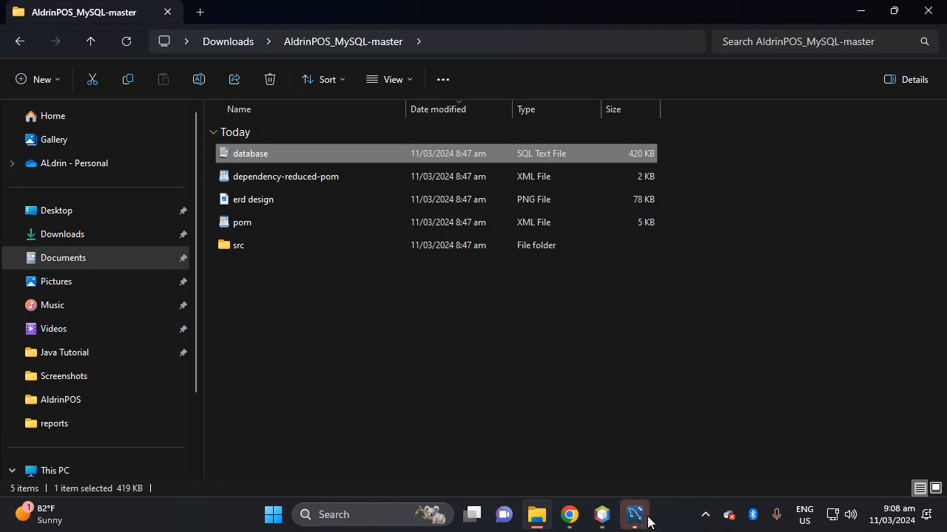
Load the aldrin_pos SQL script into Workbench, select all of it, and list the schemas
{"action": "left_click", "coordinate": [633, 515]}
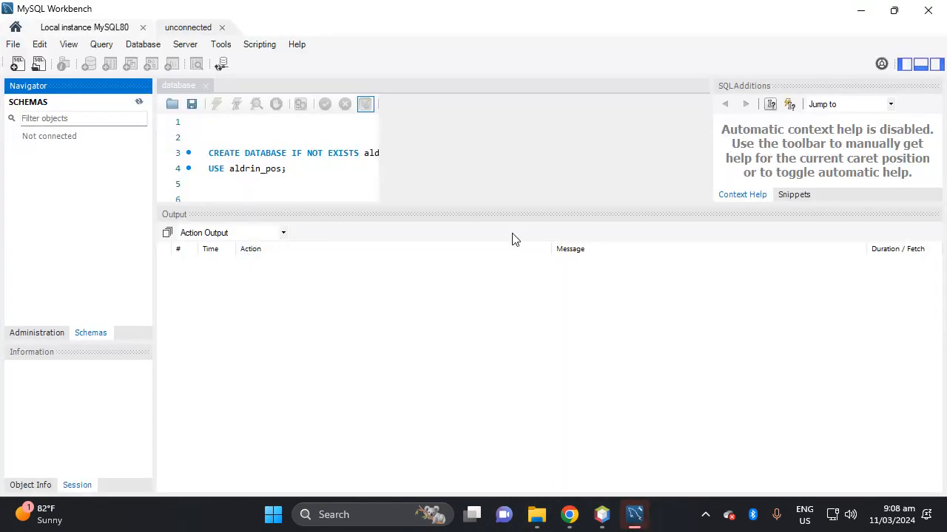
{"action": "mouse_move", "coordinate": [329, 217]}
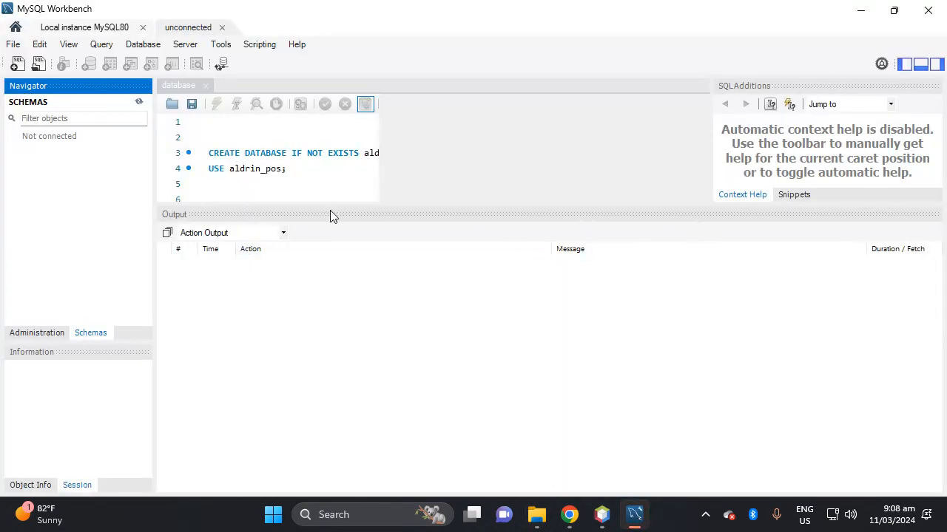
{"action": "mouse_move", "coordinate": [382, 197]}
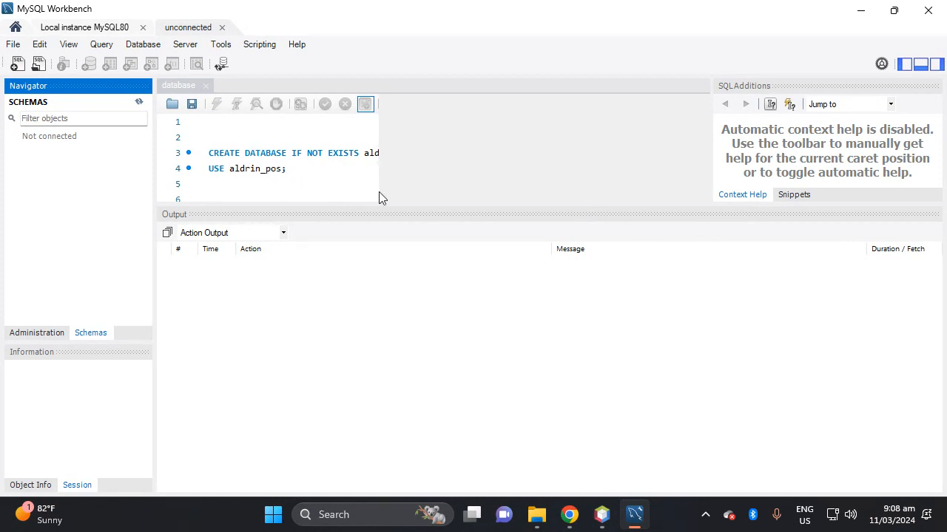
{"action": "mouse_move", "coordinate": [184, 222]}
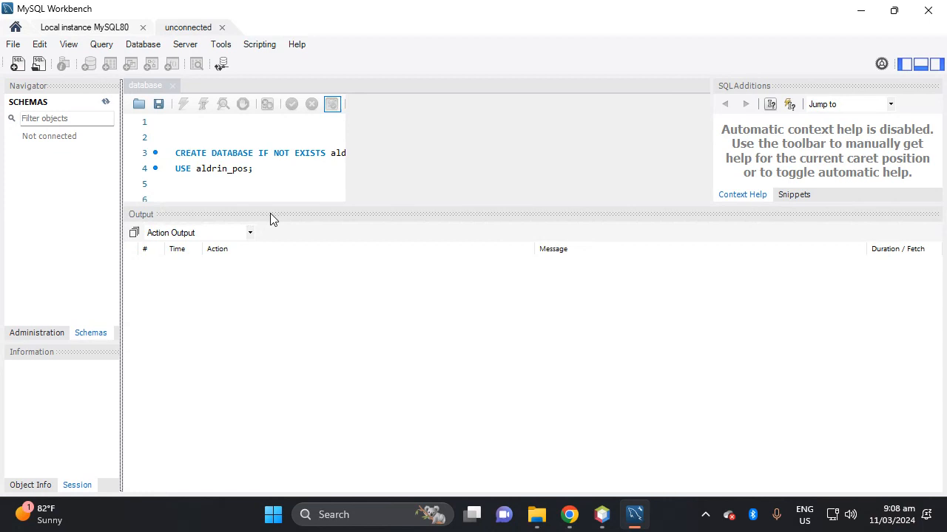
{"action": "mouse_move", "coordinate": [554, 233]}
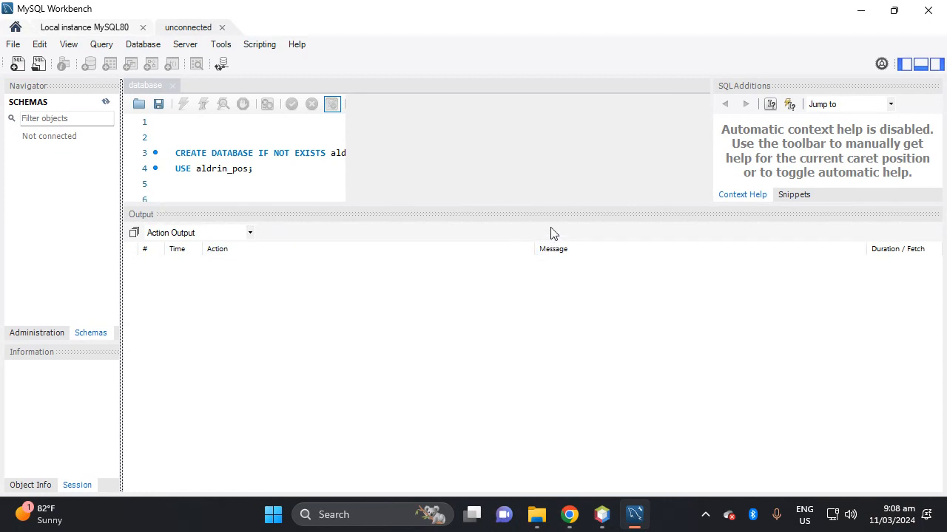
{"action": "mouse_move", "coordinate": [551, 203]}
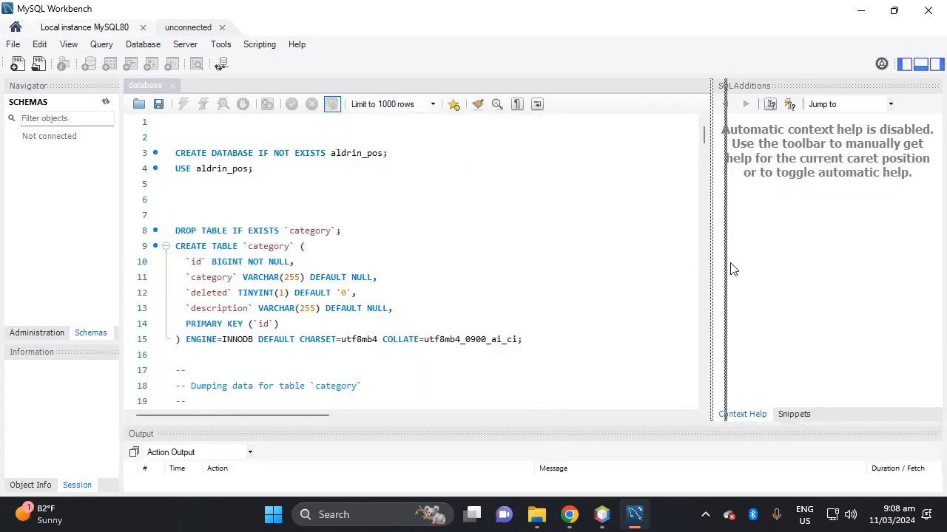
{"action": "scroll", "scroll_direction": "down", "scroll_amount": 3}
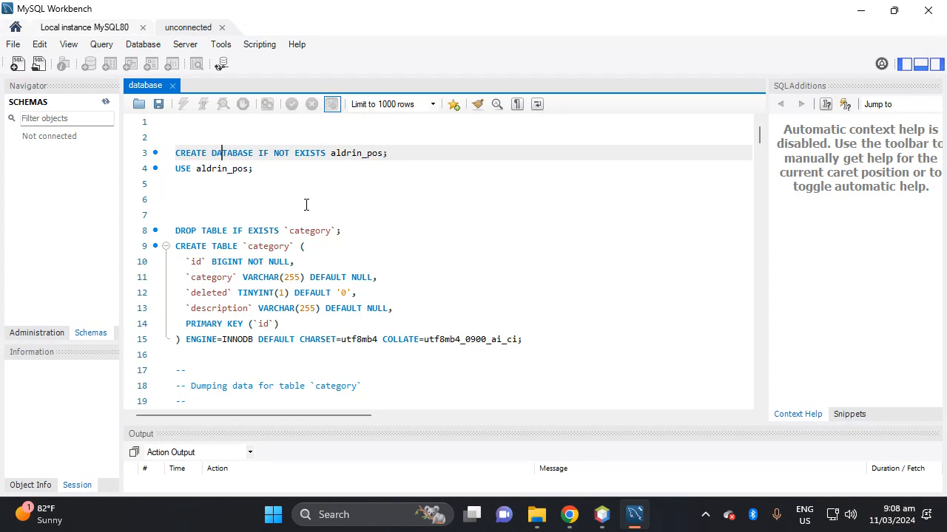
{"action": "key", "text": "ctrl+a"}
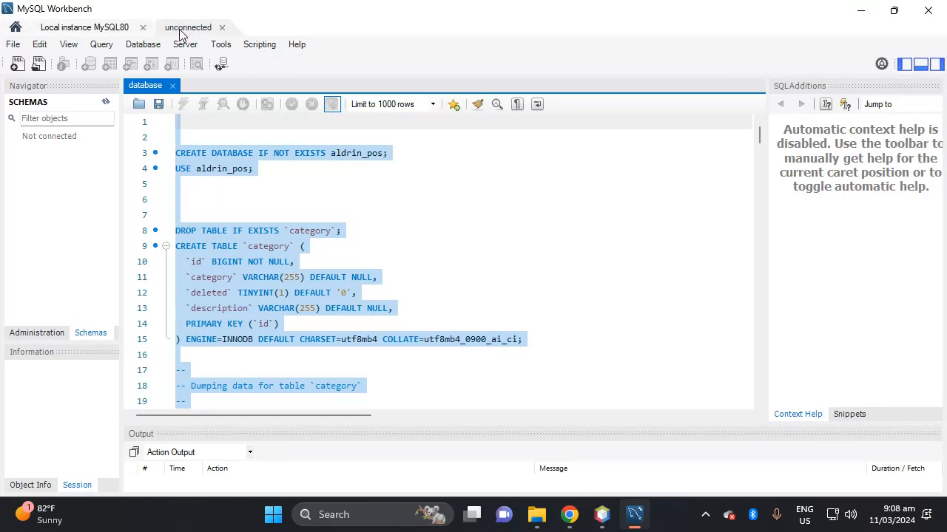
{"action": "mouse_move", "coordinate": [188, 34]}
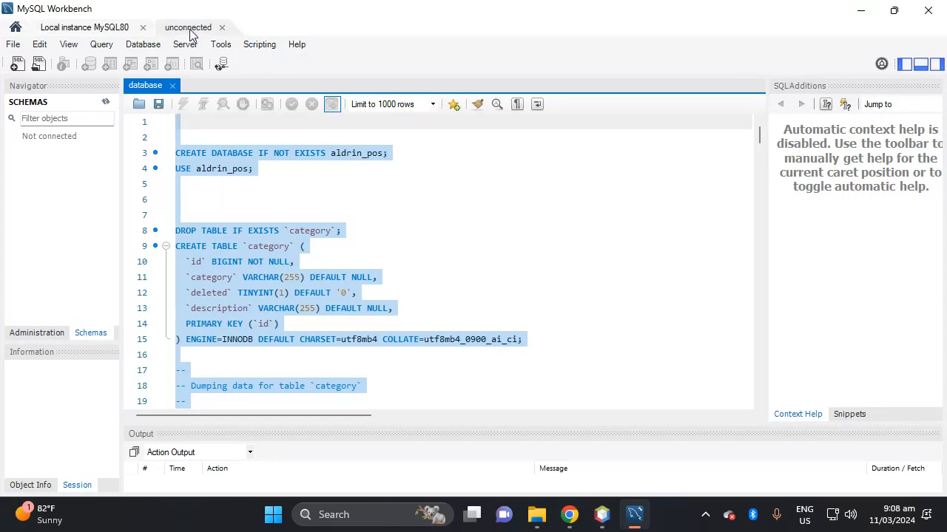
{"action": "mouse_move", "coordinate": [184, 44]}
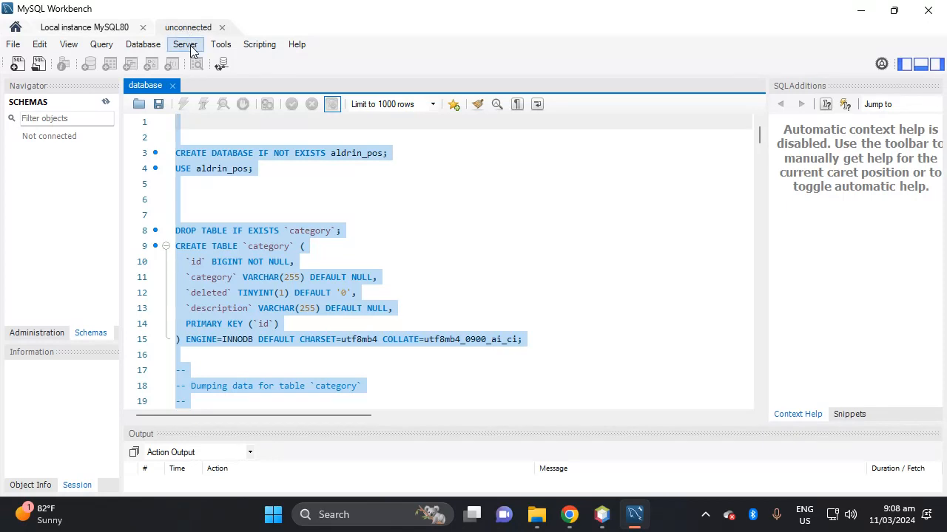
{"action": "left_click", "coordinate": [84, 28]}
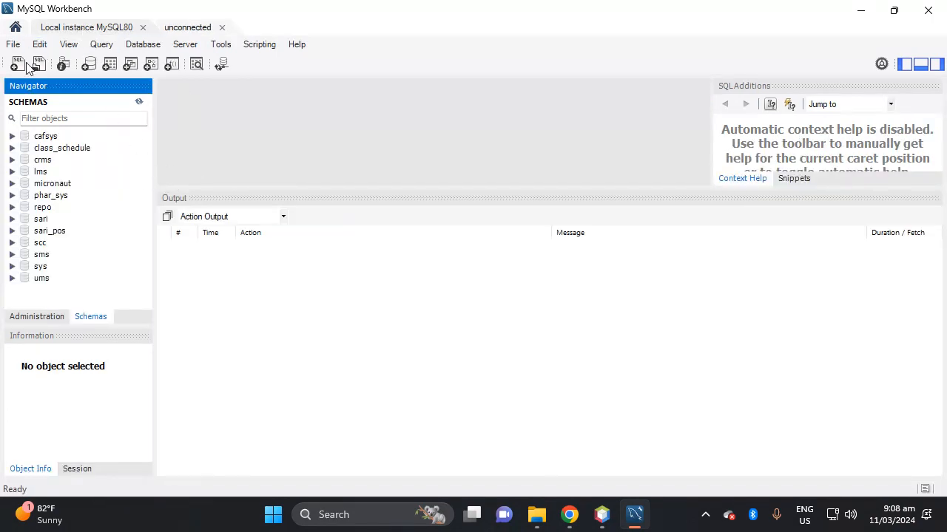
Paste the aldrin_pos script into a new SQL tab and execute it
{"action": "left_click", "coordinate": [17, 63]}
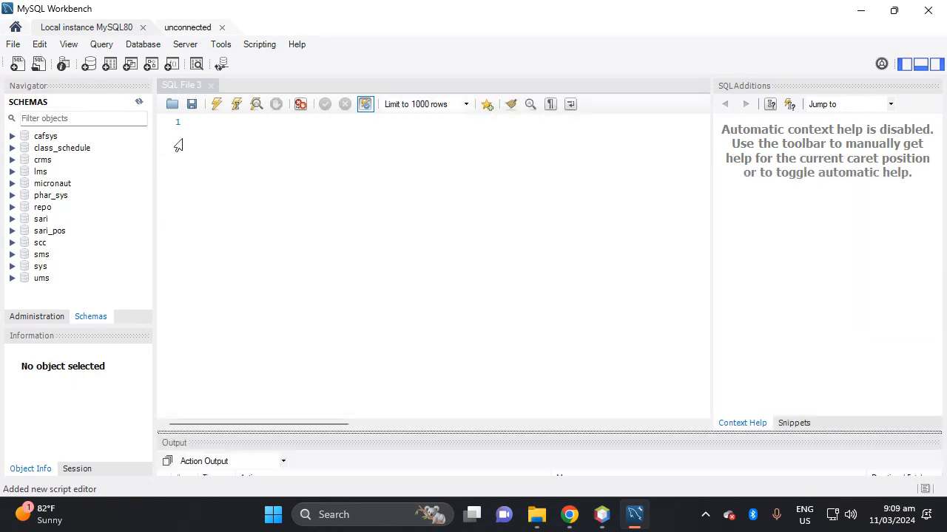
{"action": "left_click", "coordinate": [244, 142]}
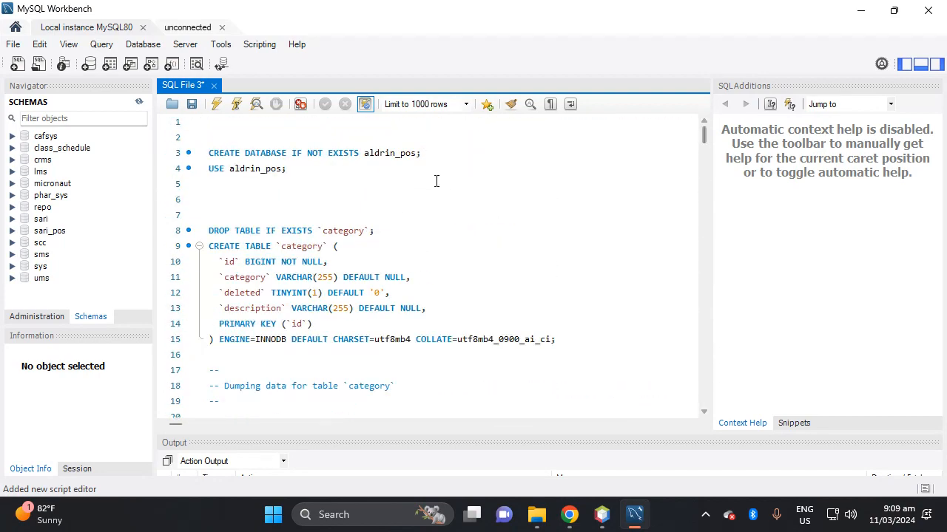
{"action": "key", "text": "ctrl+a"}
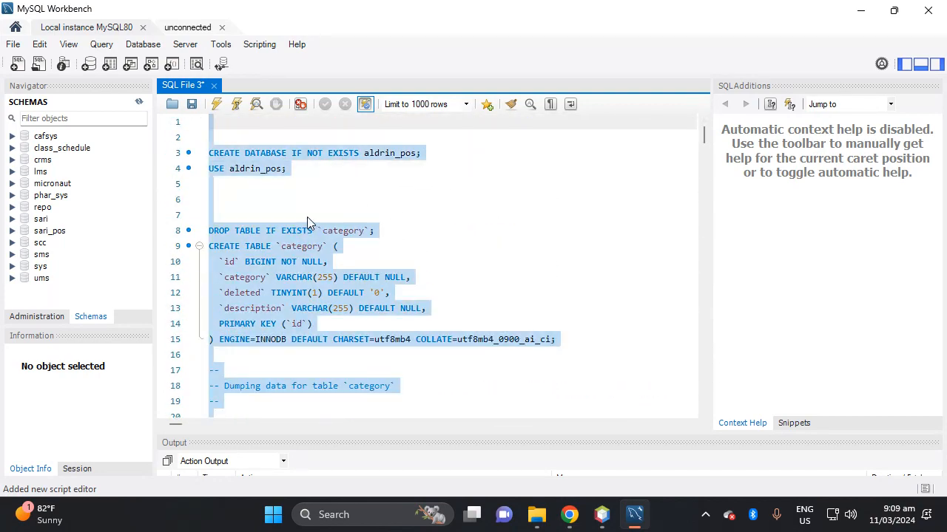
{"action": "mouse_move", "coordinate": [217, 104]}
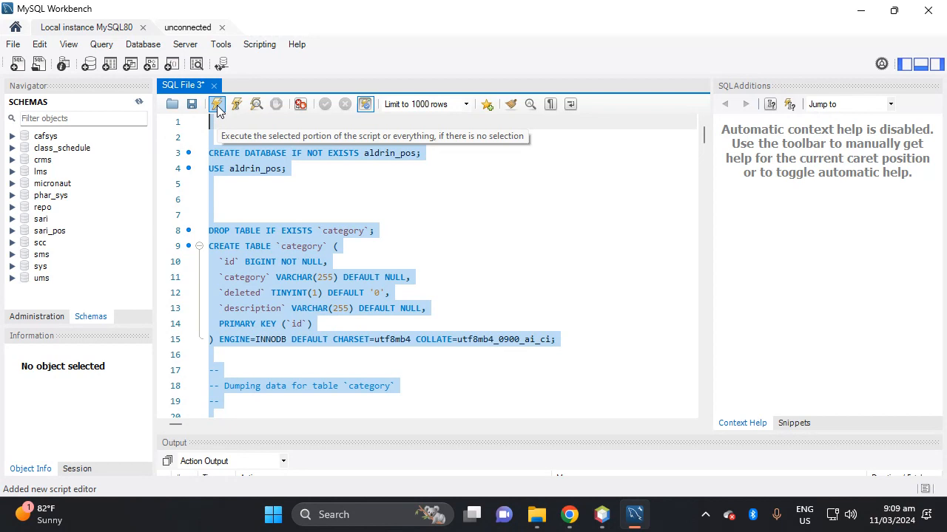
{"action": "left_click", "coordinate": [217, 104]}
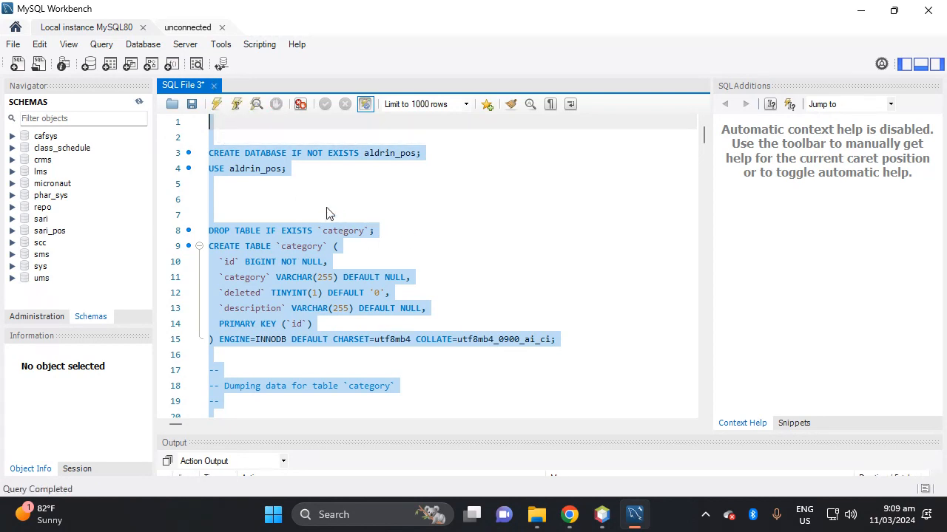
{"action": "mouse_move", "coordinate": [544, 451]}
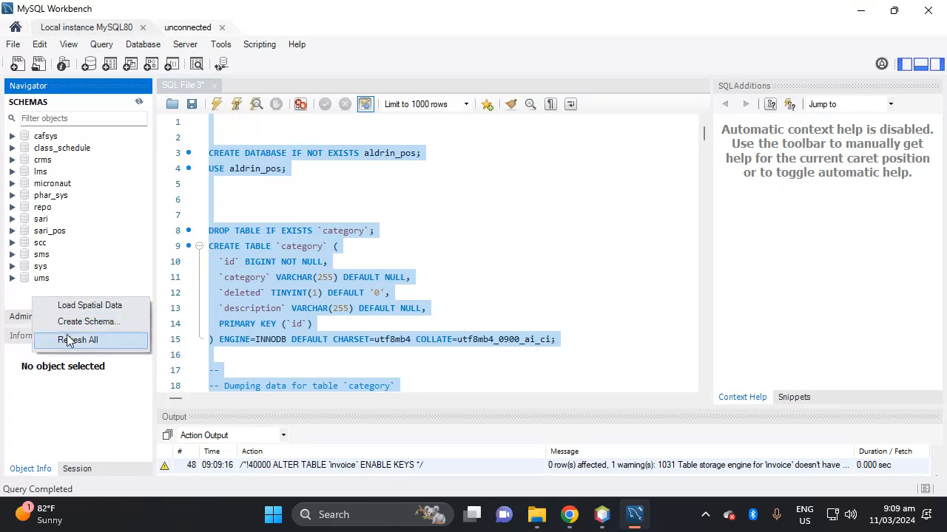
Refresh the schema list, expand aldrin_pos Tables, and return to NetBeans' DBConnection class
{"action": "left_click", "coordinate": [78, 340]}
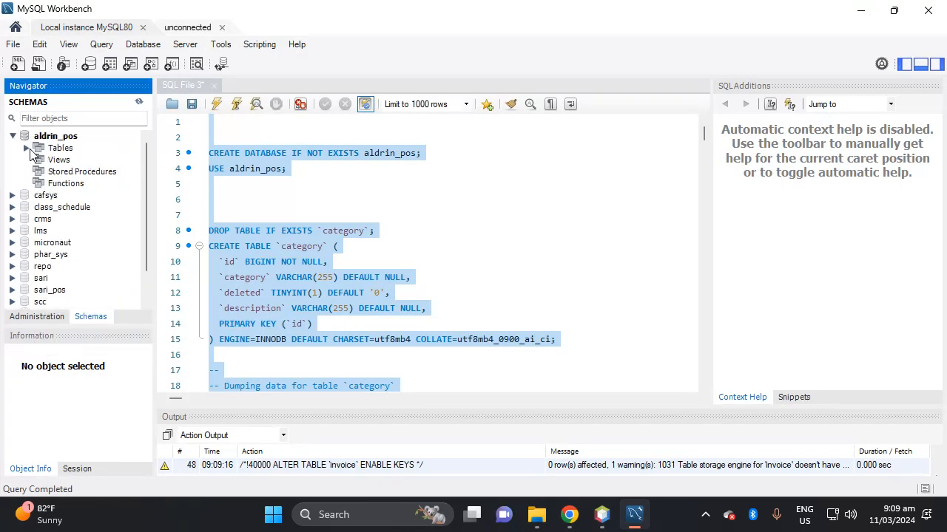
{"action": "left_click", "coordinate": [38, 147]}
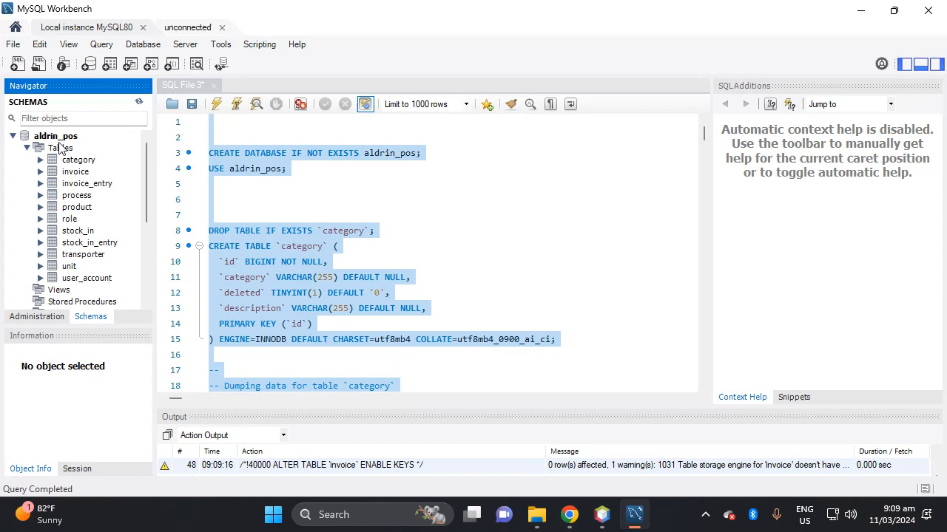
{"action": "mouse_move", "coordinate": [602, 514]}
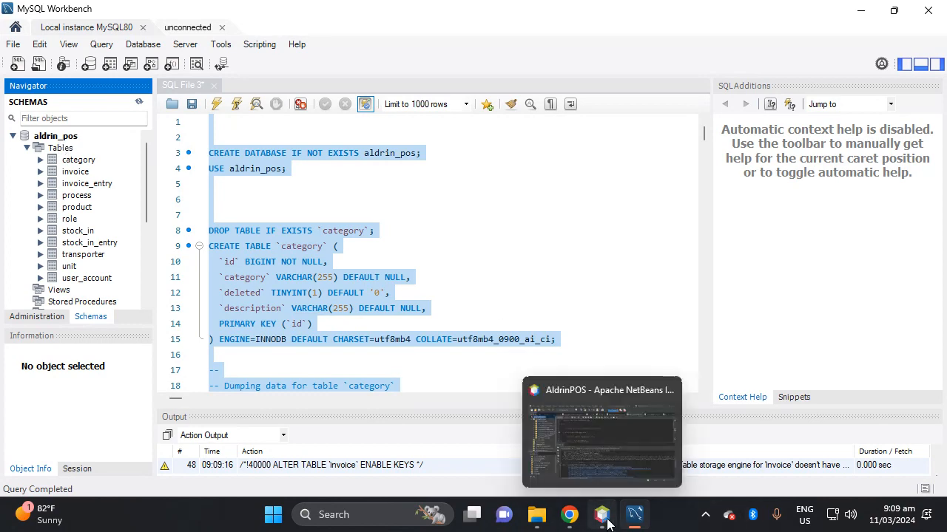
{"action": "left_click", "coordinate": [601, 514]}
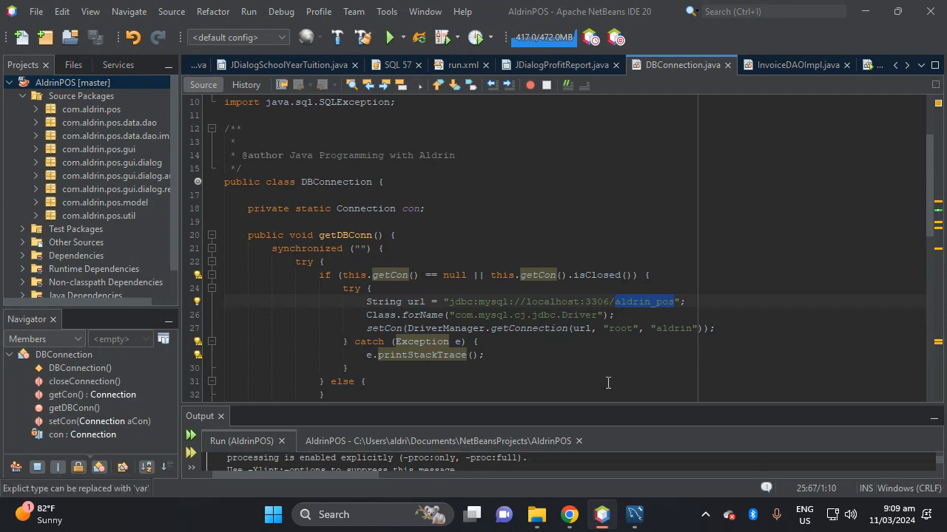
Start AldrinPOS with Run Project so its Login window appears
{"action": "left_click", "coordinate": [634, 515]}
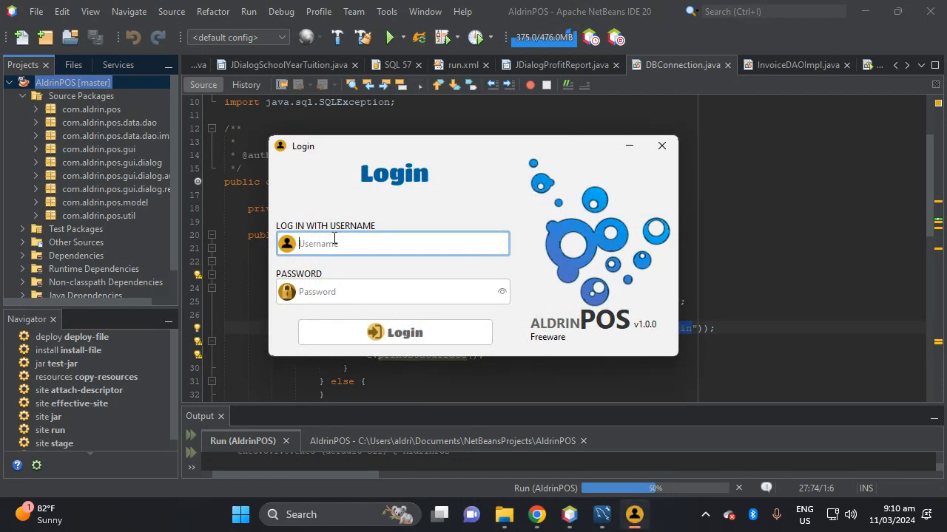
{"action": "left_click", "coordinate": [660, 145]}
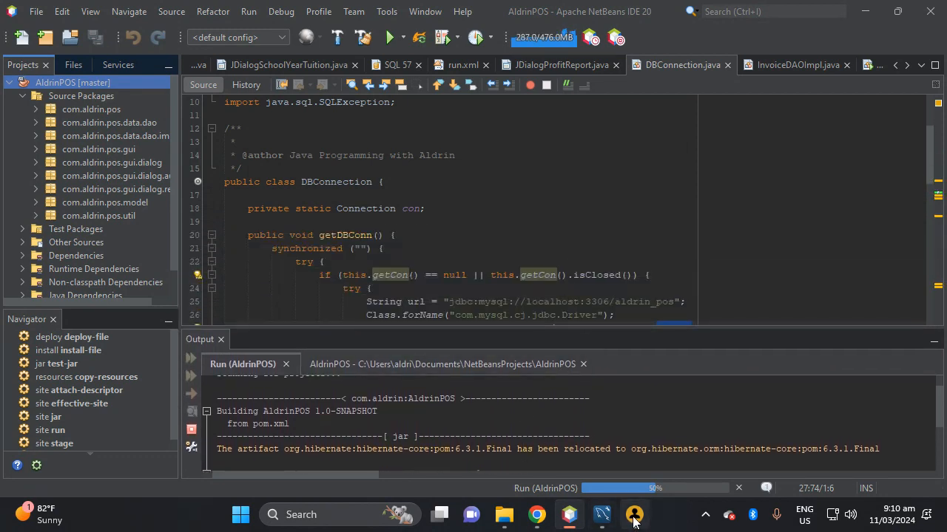
{"action": "left_click", "coordinate": [389, 37]}
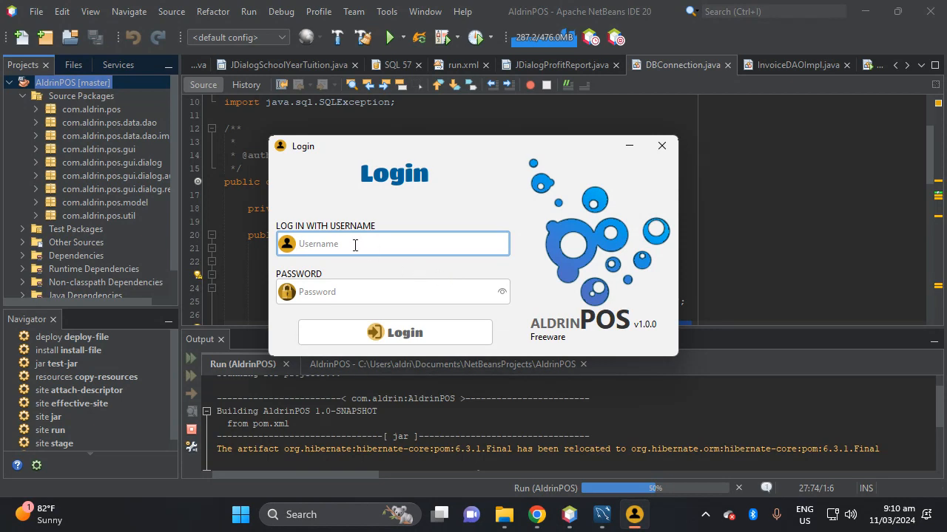
{"action": "type", "text": "admin"}
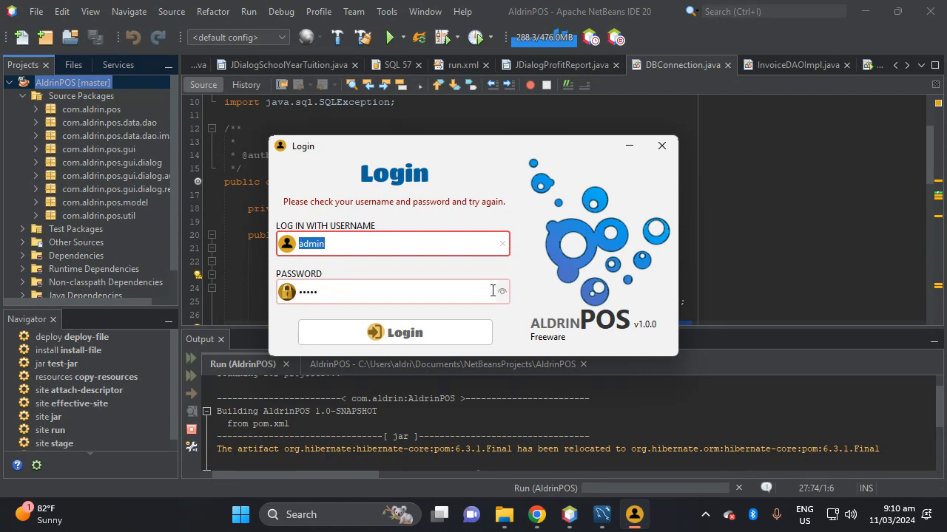
{"action": "left_click", "coordinate": [342, 244]}
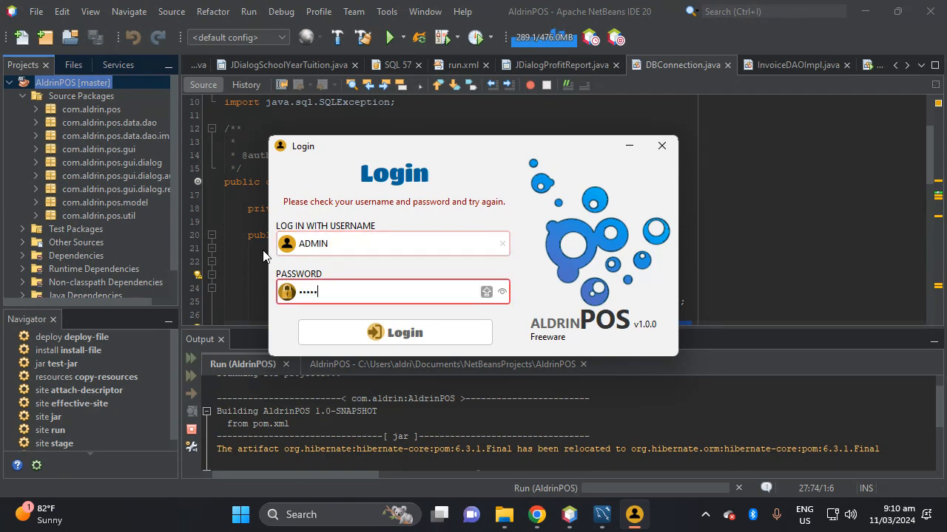
{"action": "left_click", "coordinate": [501, 292]}
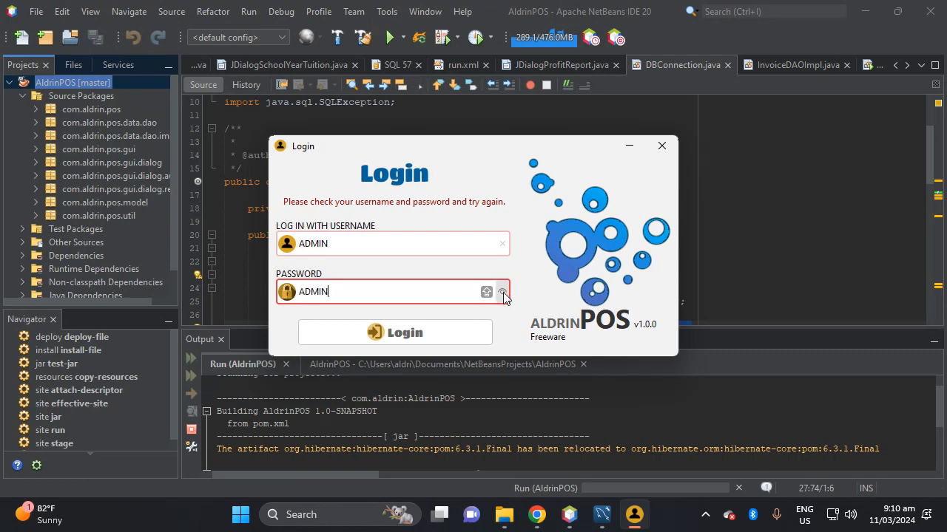
{"action": "left_click", "coordinate": [394, 333]}
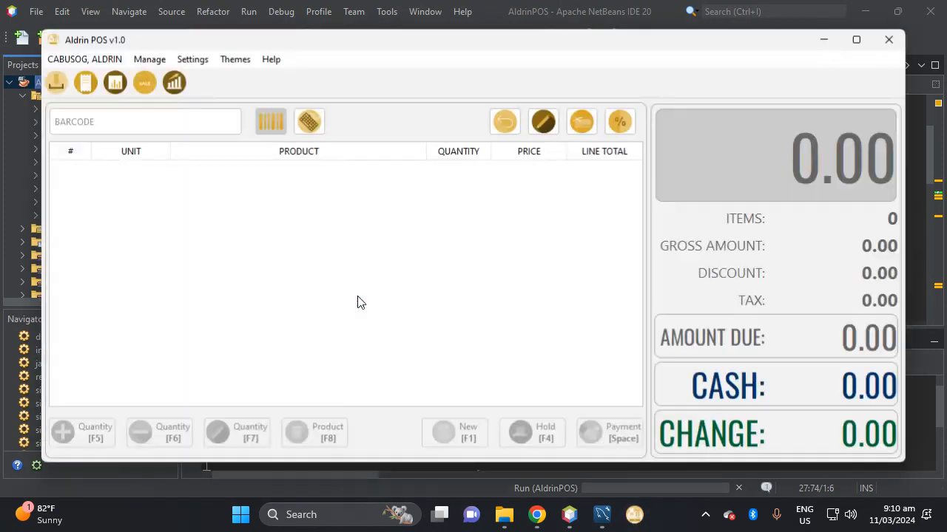
{"action": "left_click", "coordinate": [144, 121]}
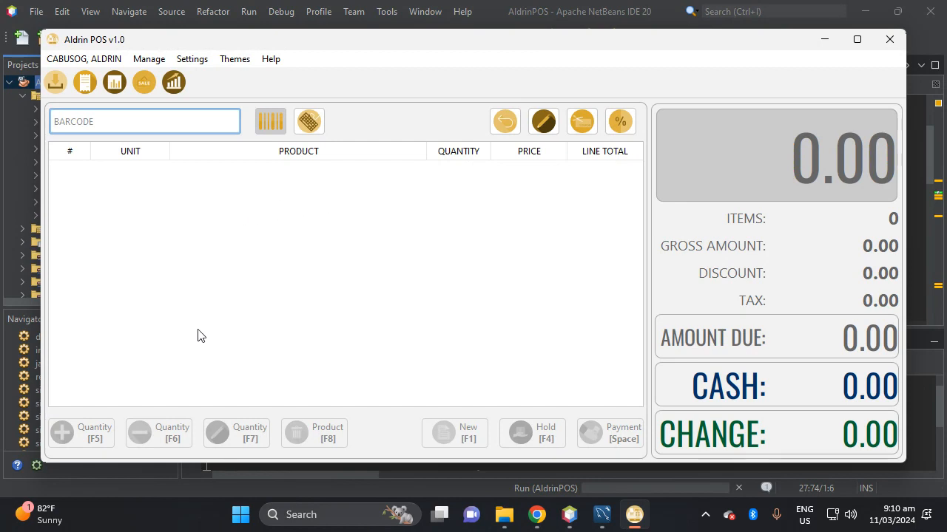
{"action": "mouse_move", "coordinate": [887, 242]}
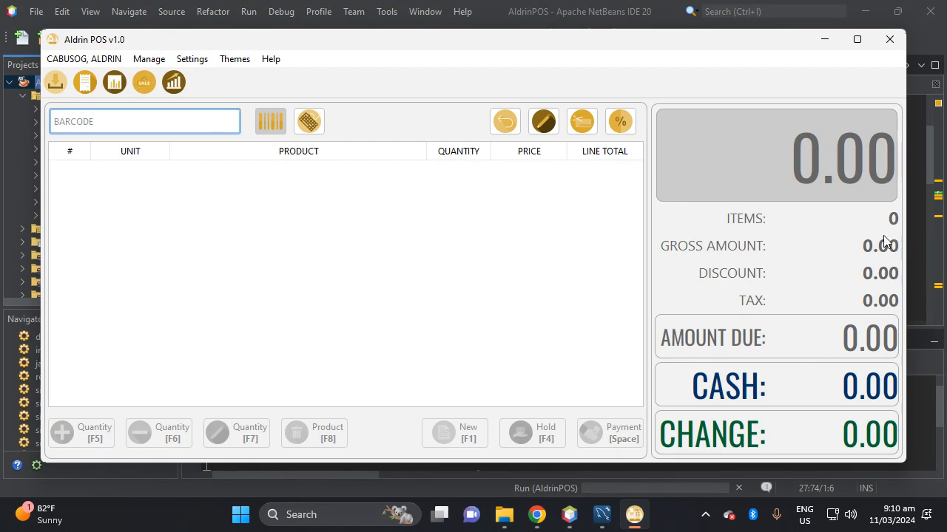
{"action": "mouse_move", "coordinate": [348, 199]}
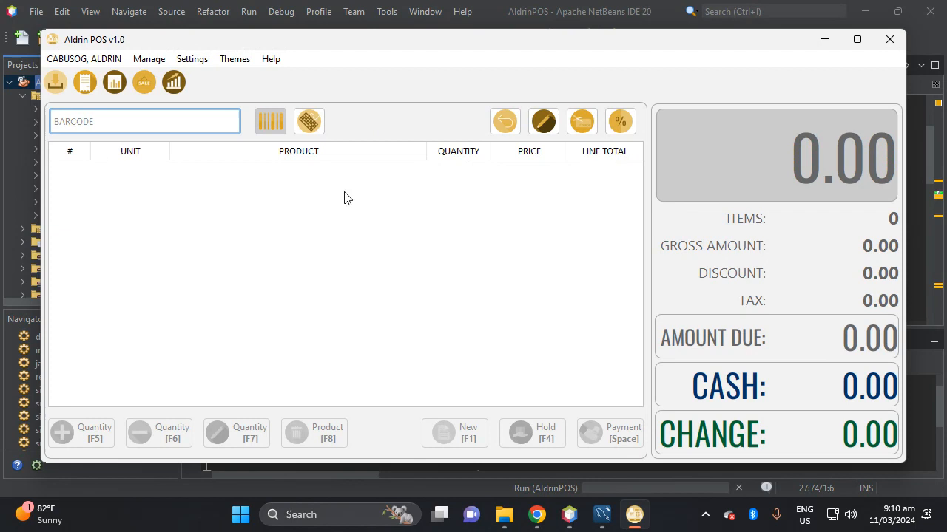
{"action": "mouse_move", "coordinate": [290, 261]}
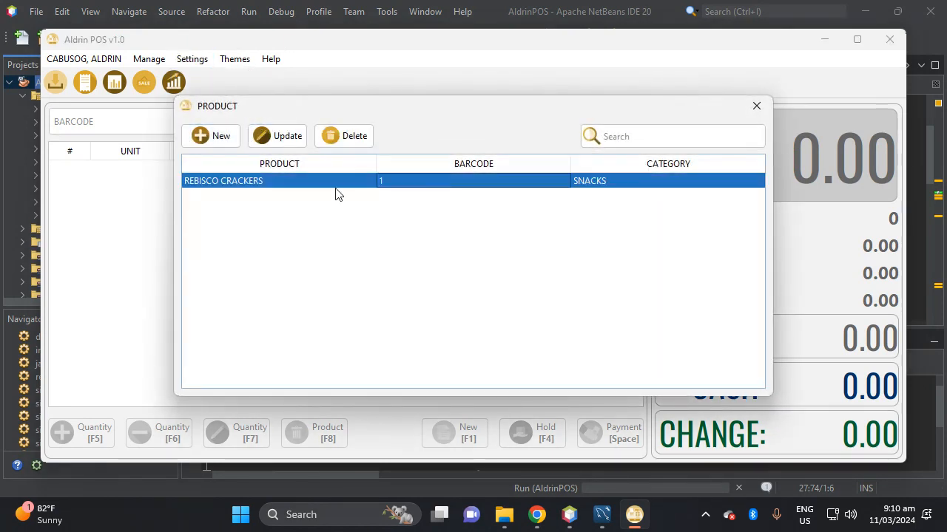
{"action": "mouse_move", "coordinate": [247, 190]}
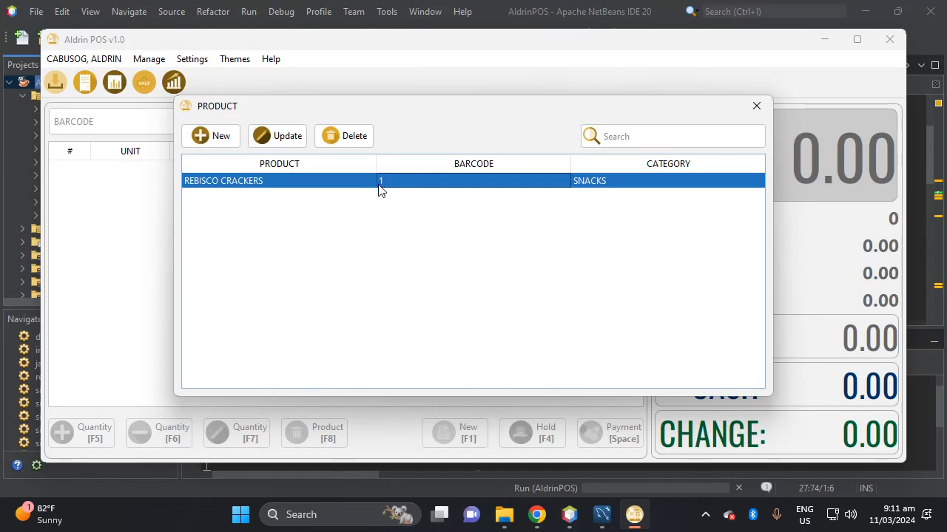
{"action": "mouse_move", "coordinate": [399, 194]}
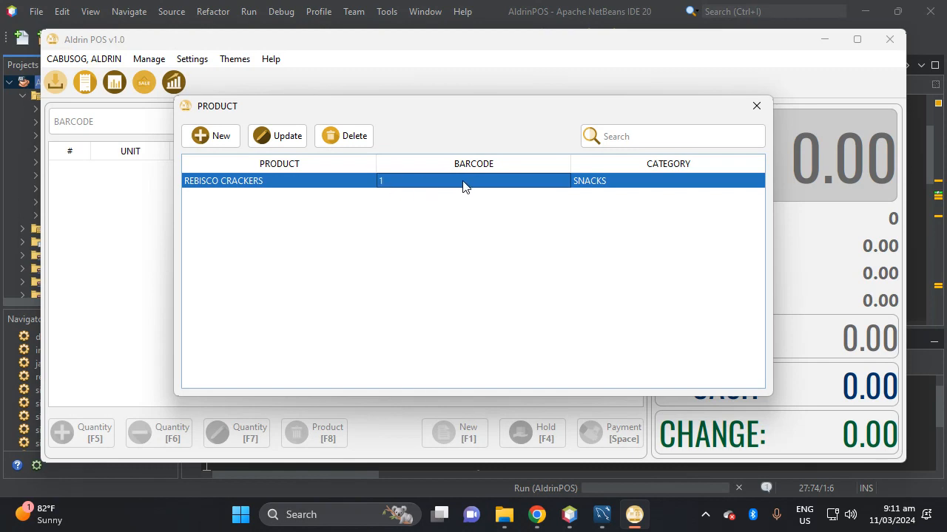
{"action": "mouse_move", "coordinate": [487, 188]}
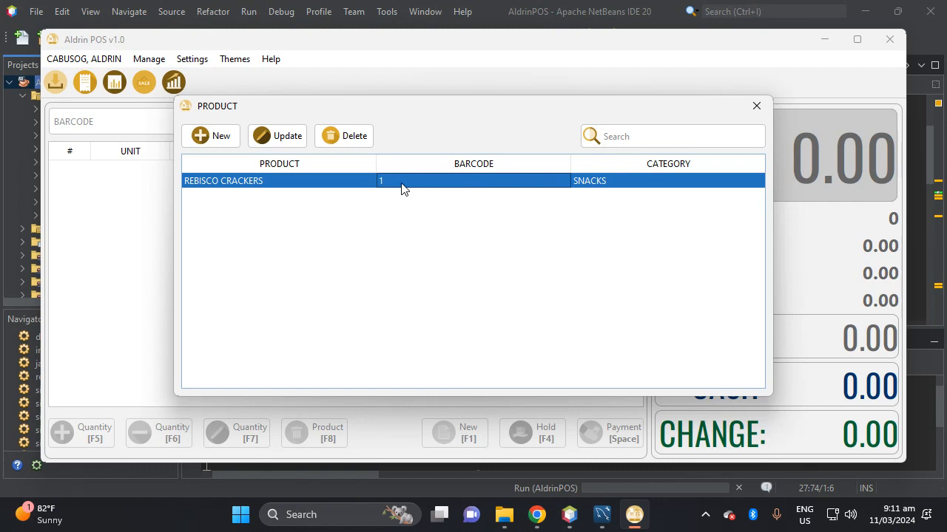
{"action": "mouse_move", "coordinate": [387, 193]}
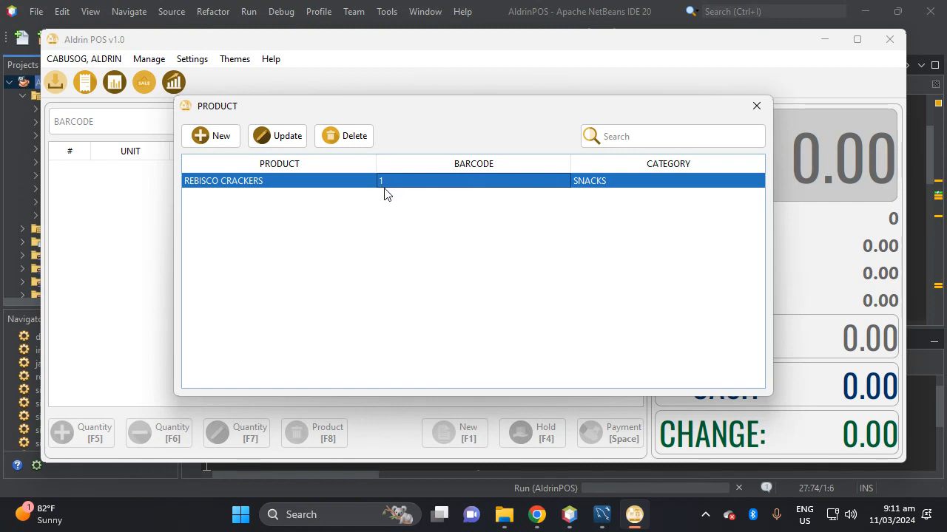
{"action": "mouse_move", "coordinate": [434, 207]}
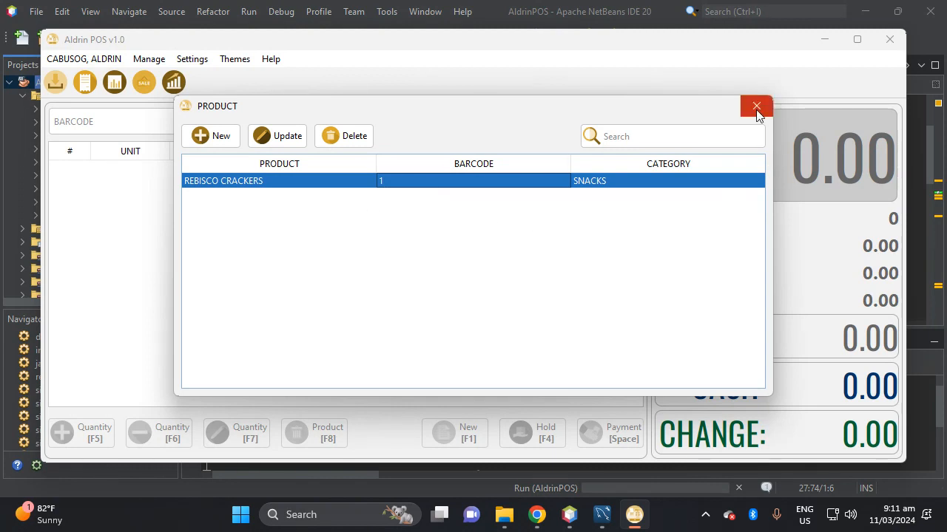
{"action": "left_click", "coordinate": [756, 106]}
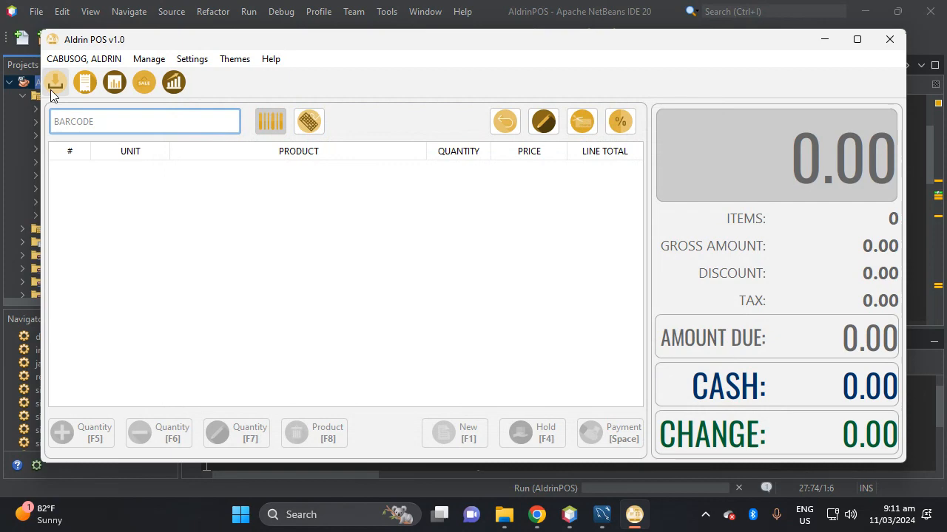
Review the stock-in records, then check Rebisco Crackers' remaining quantity of 9
{"action": "left_click", "coordinate": [56, 82]}
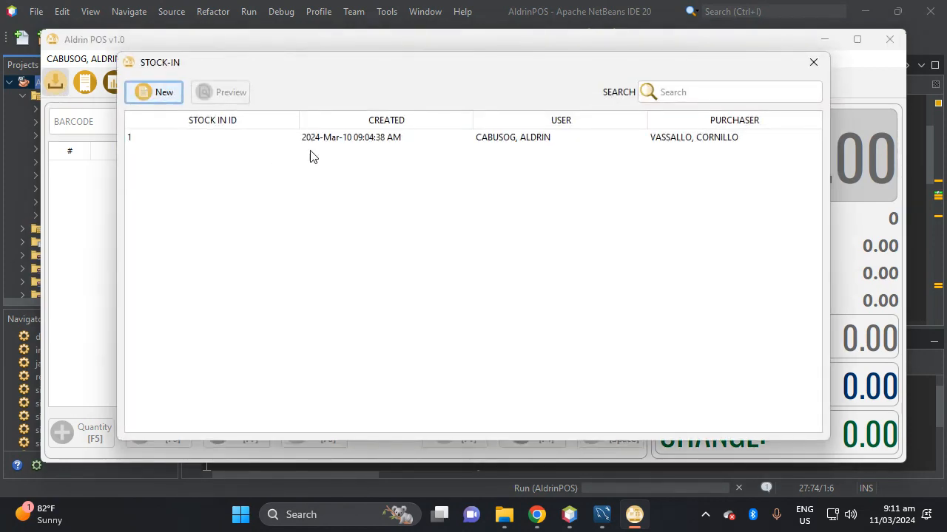
{"action": "left_click", "coordinate": [352, 137]}
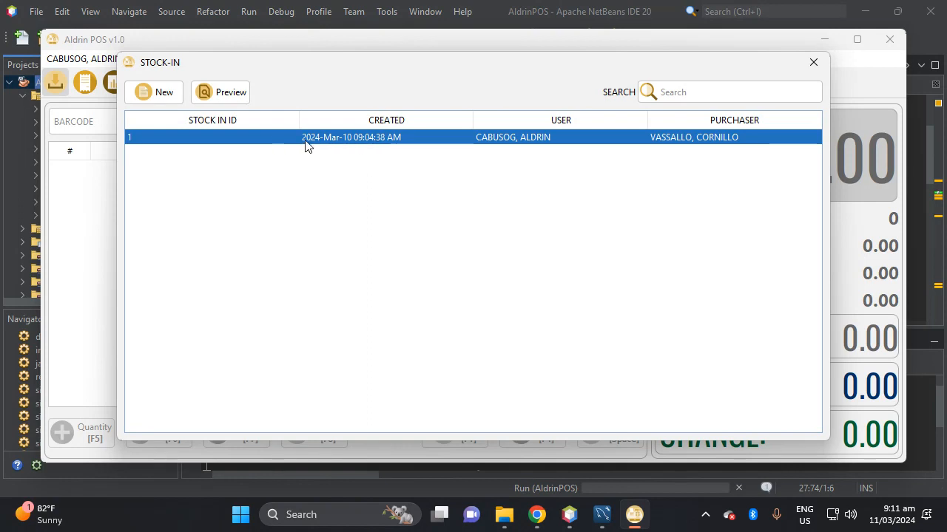
{"action": "mouse_move", "coordinate": [813, 62]}
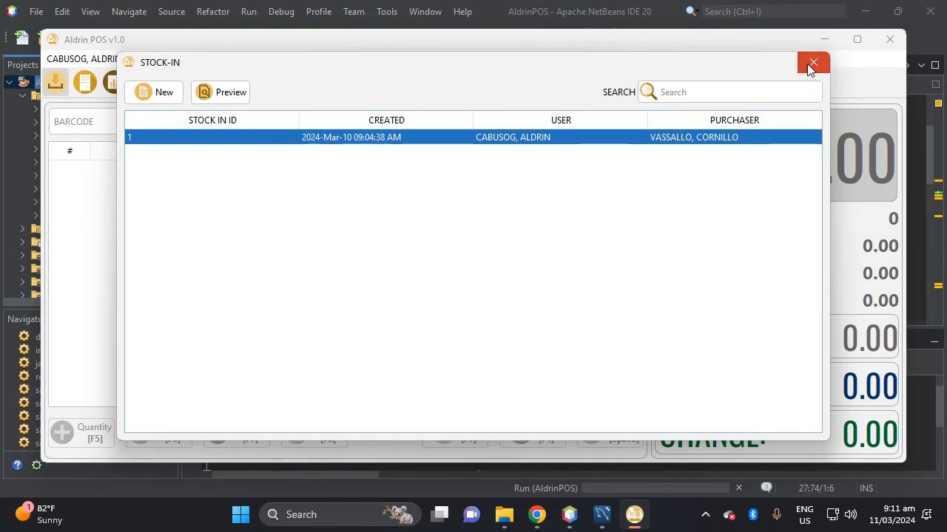
{"action": "left_click", "coordinate": [813, 62]}
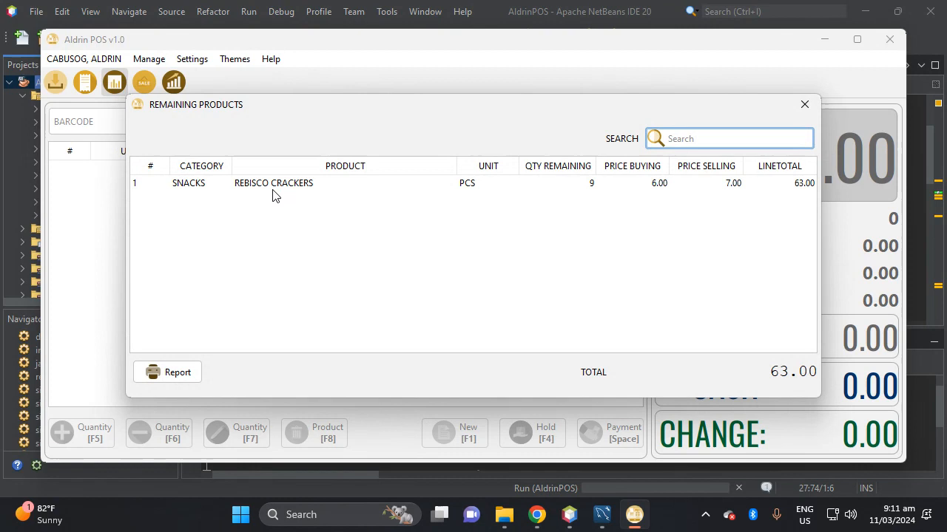
{"action": "left_click", "coordinate": [557, 182]}
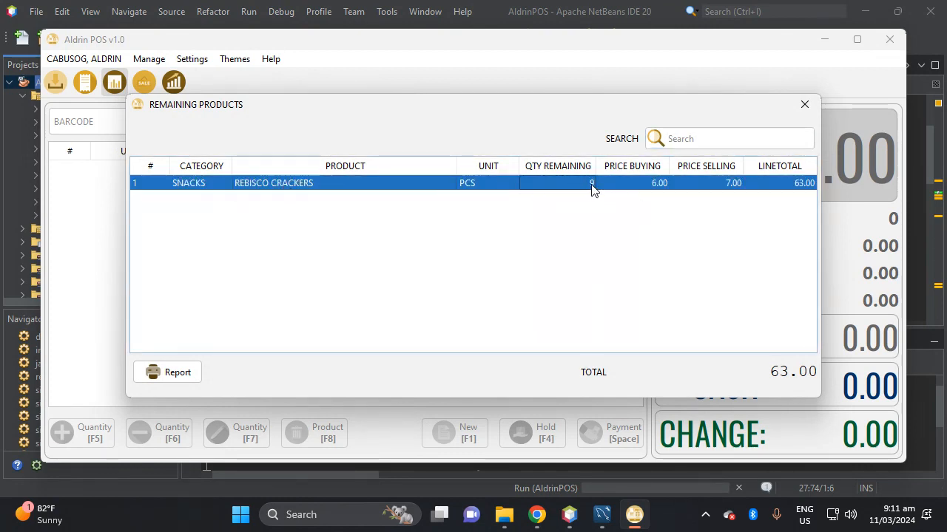
{"action": "left_click", "coordinate": [804, 104]}
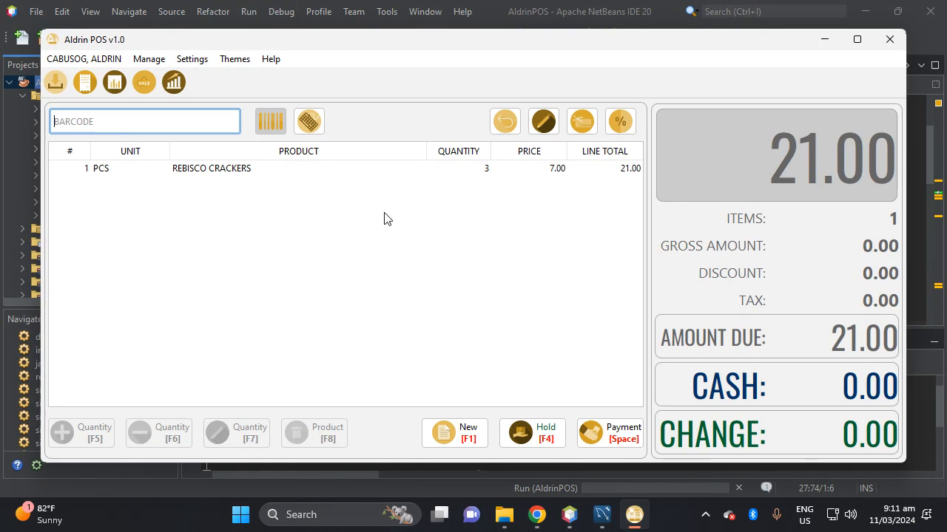
{"action": "mouse_move", "coordinate": [481, 177]}
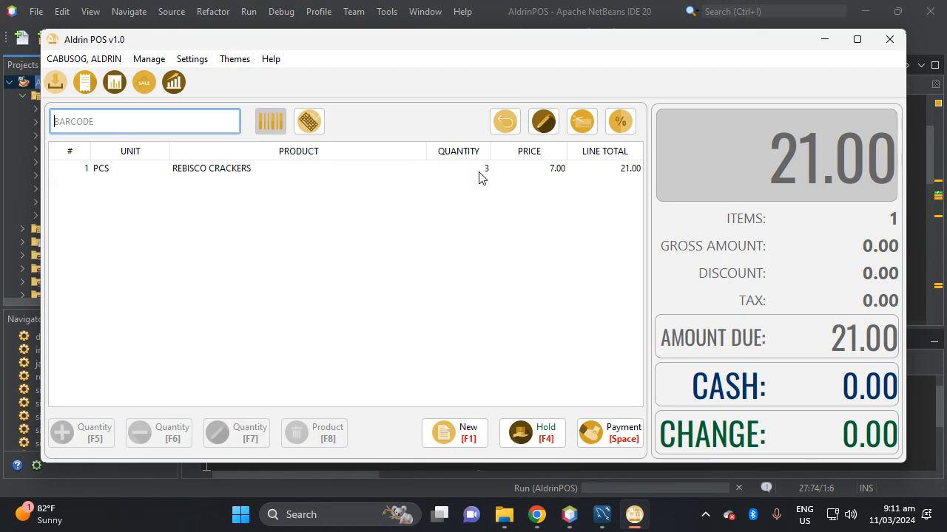
{"action": "mouse_move", "coordinate": [459, 183]}
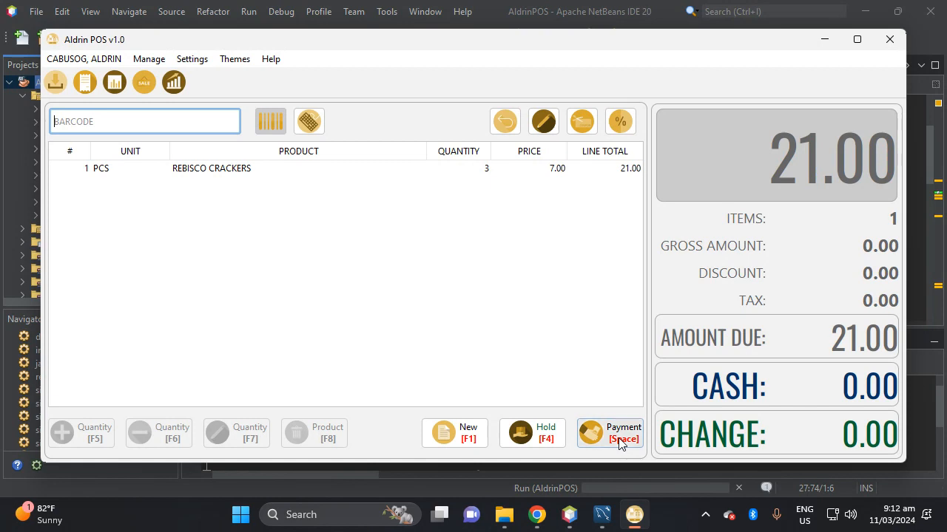
Pay the 21.00 sale with 30 cash for 9.00 change and print the receipt
{"action": "left_click", "coordinate": [610, 432]}
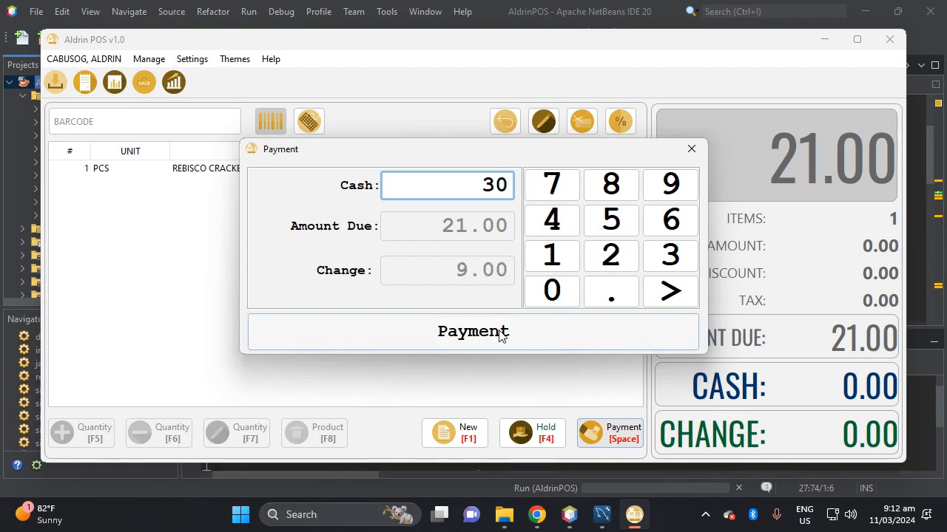
{"action": "left_click", "coordinate": [473, 331]}
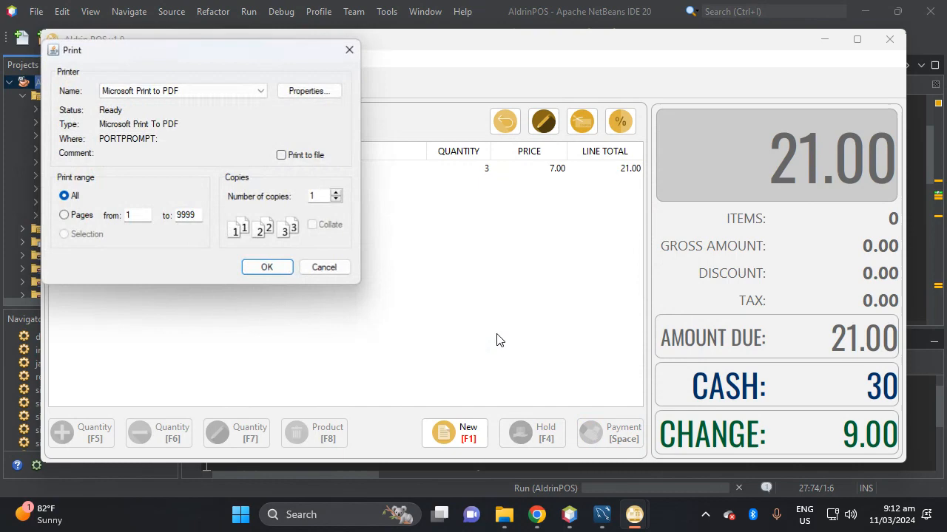
{"action": "left_click", "coordinate": [266, 267]}
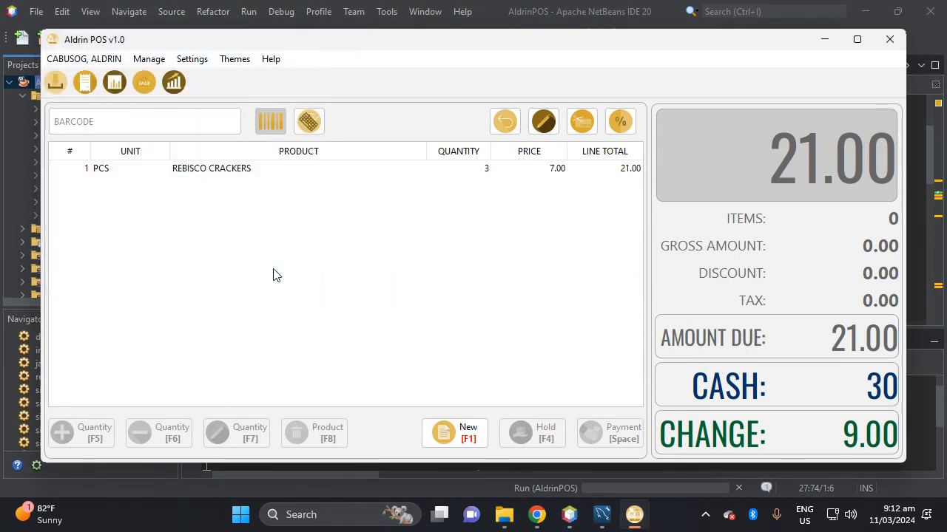
{"action": "mouse_move", "coordinate": [150, 215]}
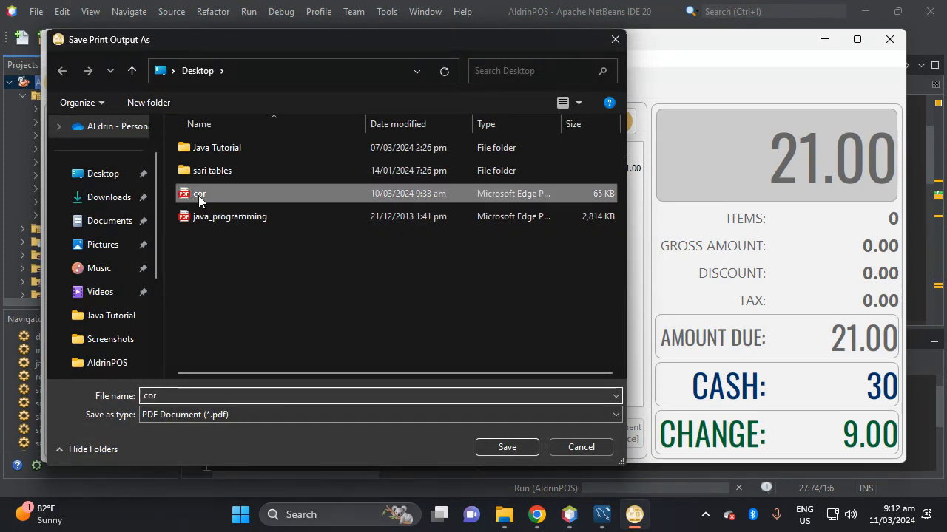
Save the receipt as cor.pdf on the Desktop and open it
{"action": "left_click", "coordinate": [506, 447]}
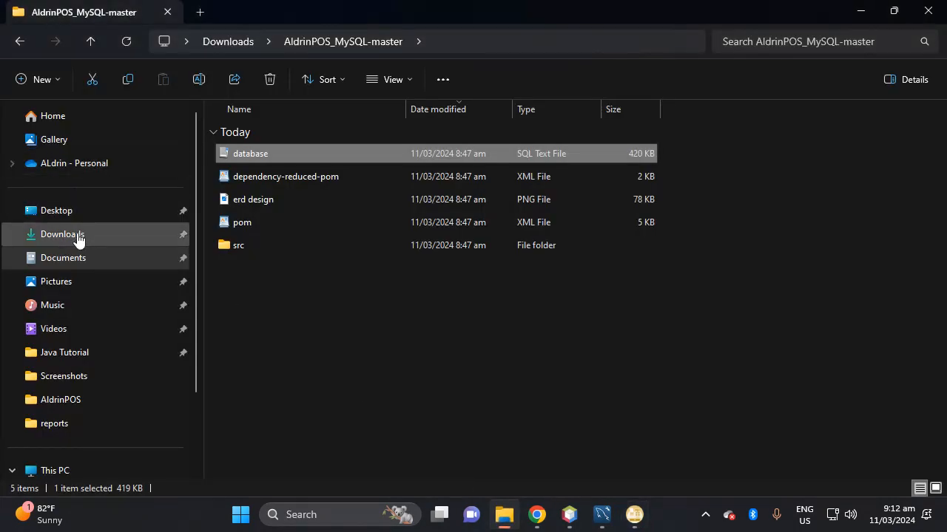
{"action": "left_click", "coordinate": [56, 210]}
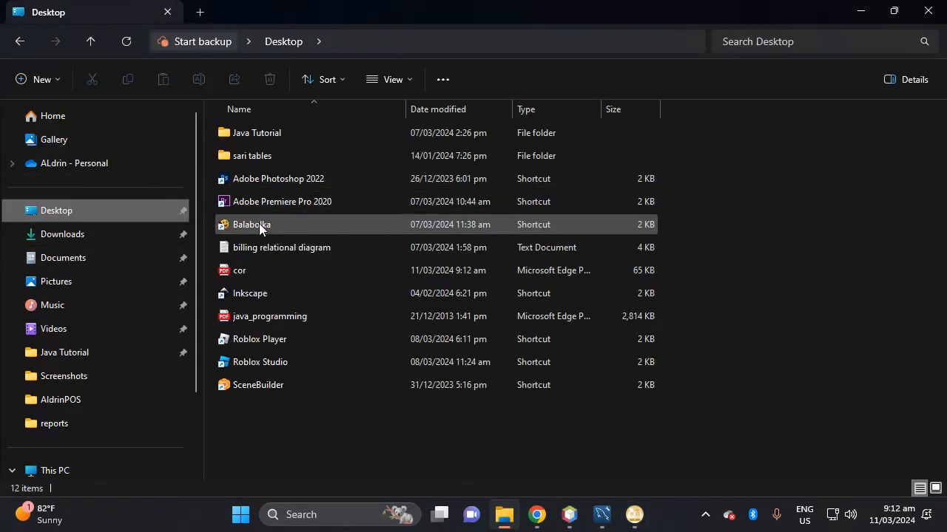
{"action": "left_click", "coordinate": [240, 270]}
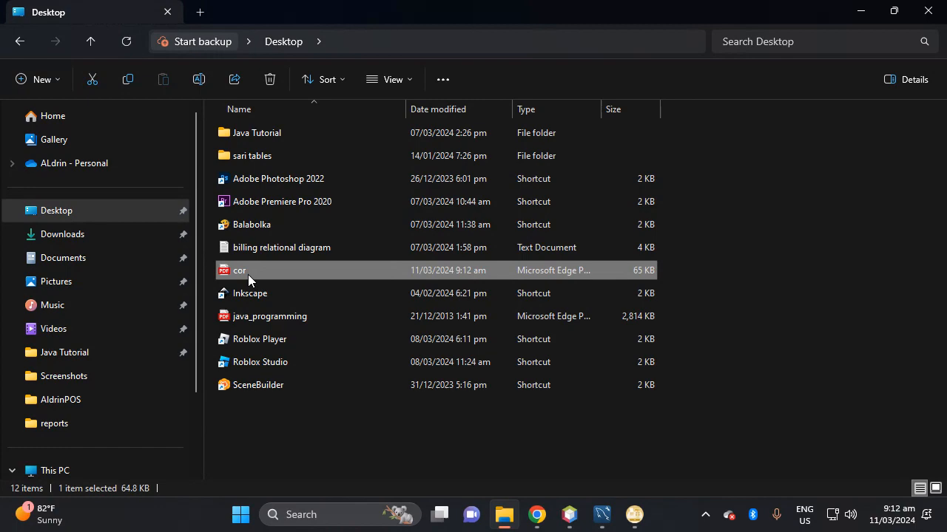
{"action": "double_click", "coordinate": [239, 269]}
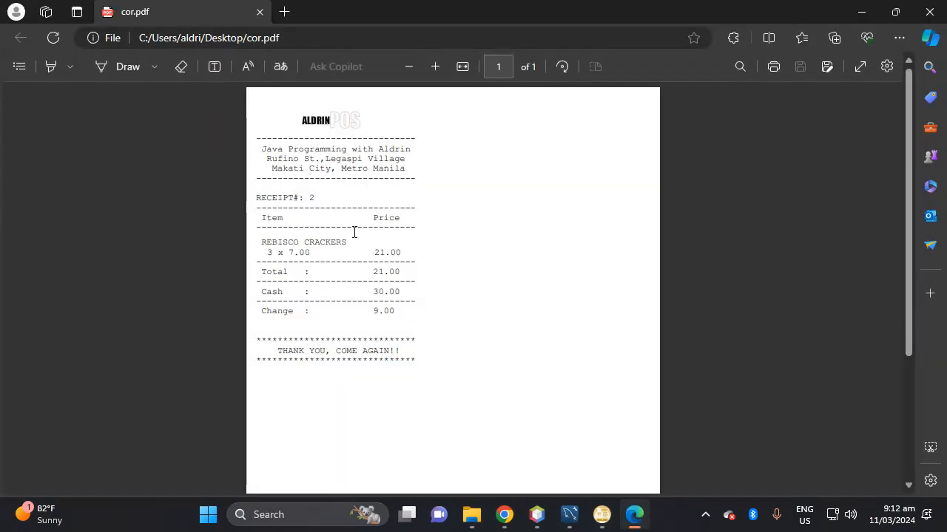
{"action": "double_click", "coordinate": [288, 252]}
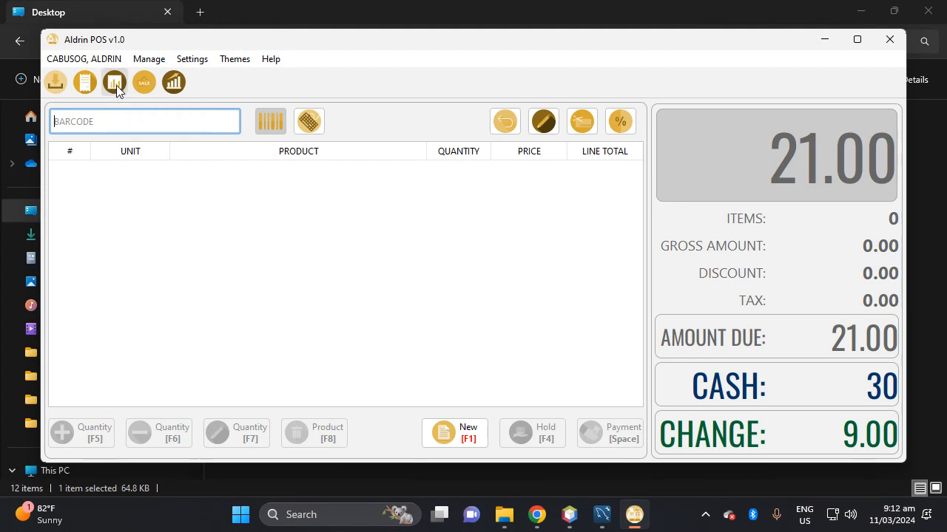
{"action": "left_click", "coordinate": [114, 82]}
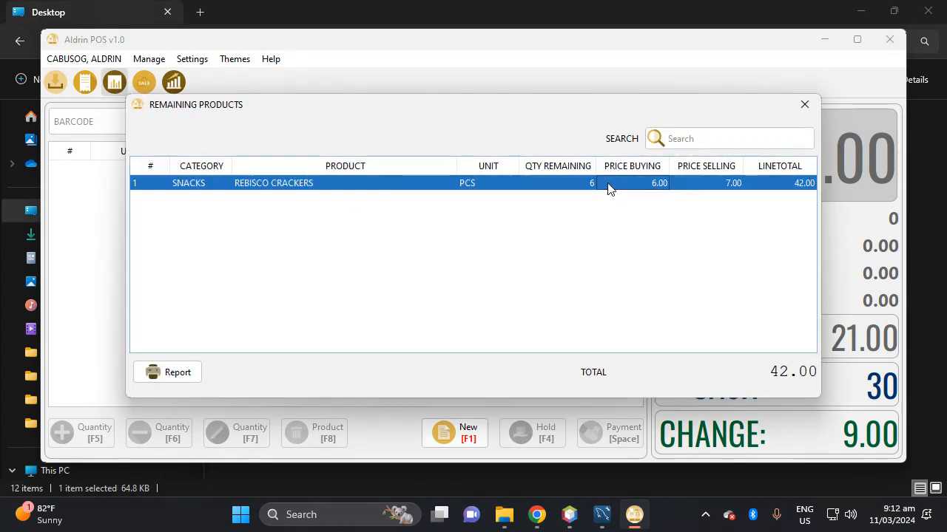
{"action": "mouse_move", "coordinate": [562, 192]}
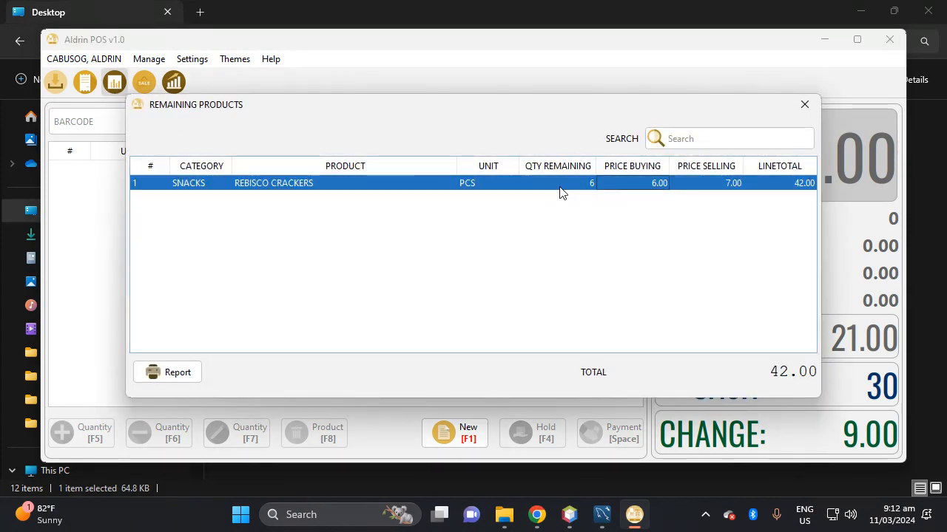
{"action": "mouse_move", "coordinate": [651, 199]}
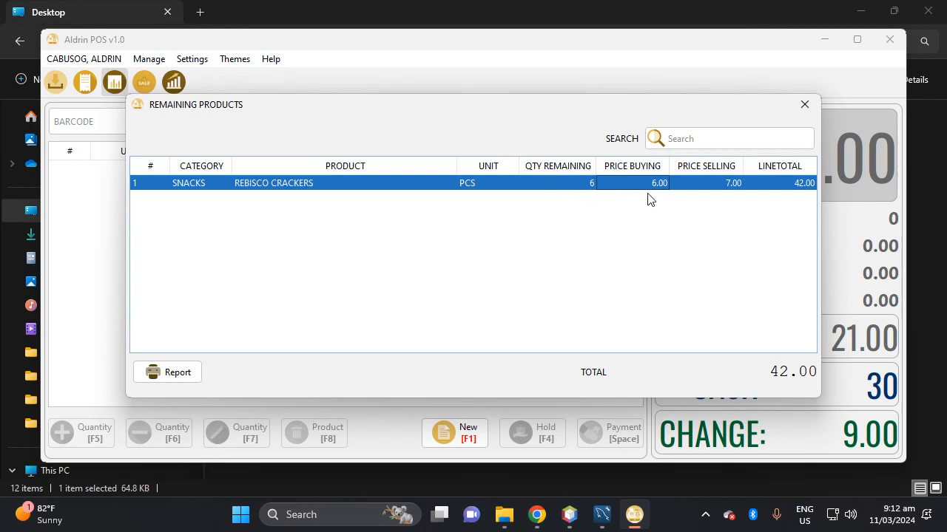
{"action": "mouse_move", "coordinate": [804, 105]}
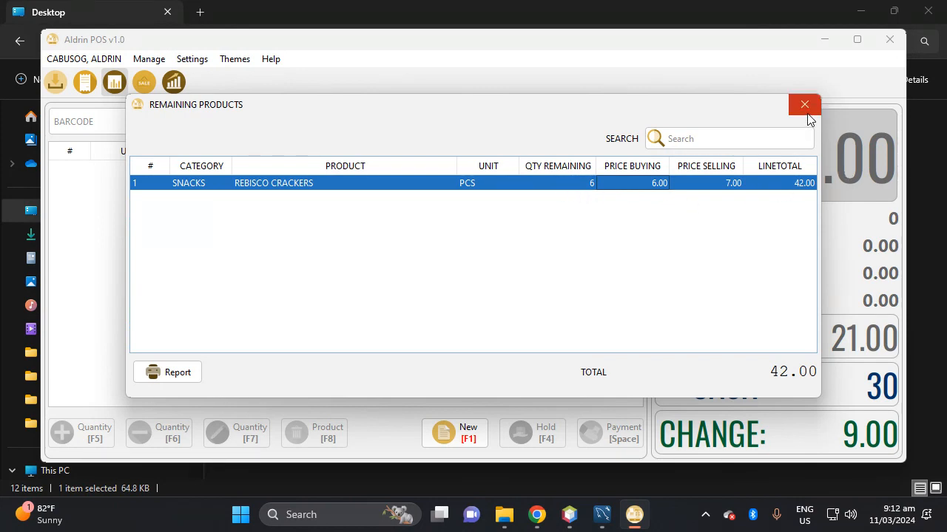
{"action": "mouse_move", "coordinate": [525, 198]}
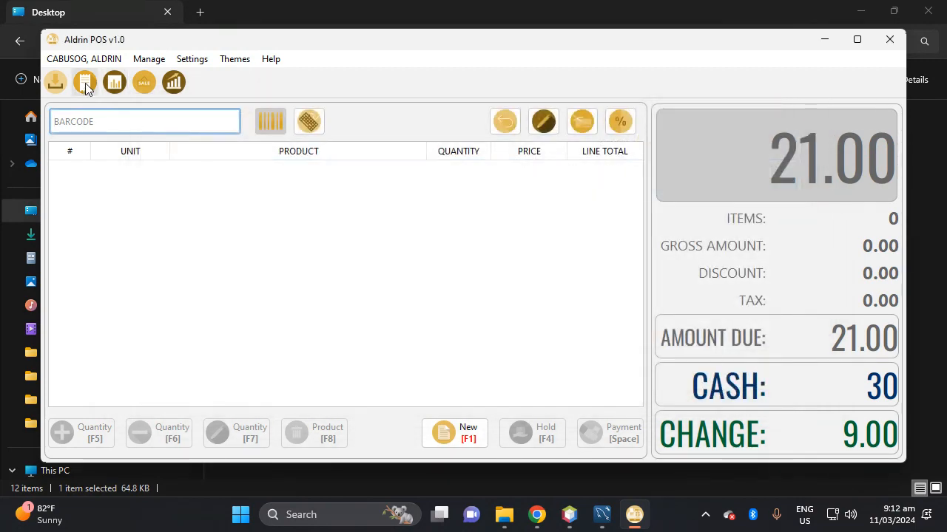
{"action": "left_click", "coordinate": [84, 82]}
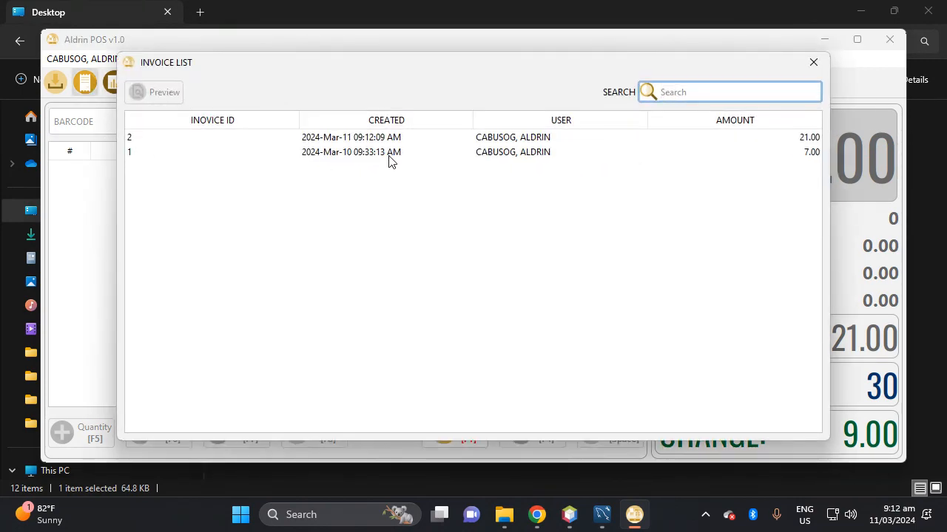
{"action": "left_click", "coordinate": [350, 137]}
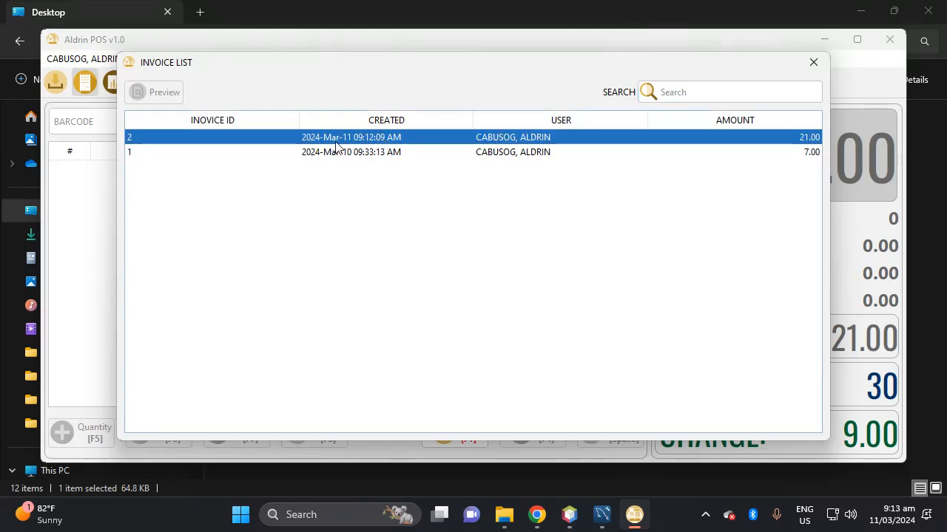
{"action": "mouse_move", "coordinate": [360, 147]}
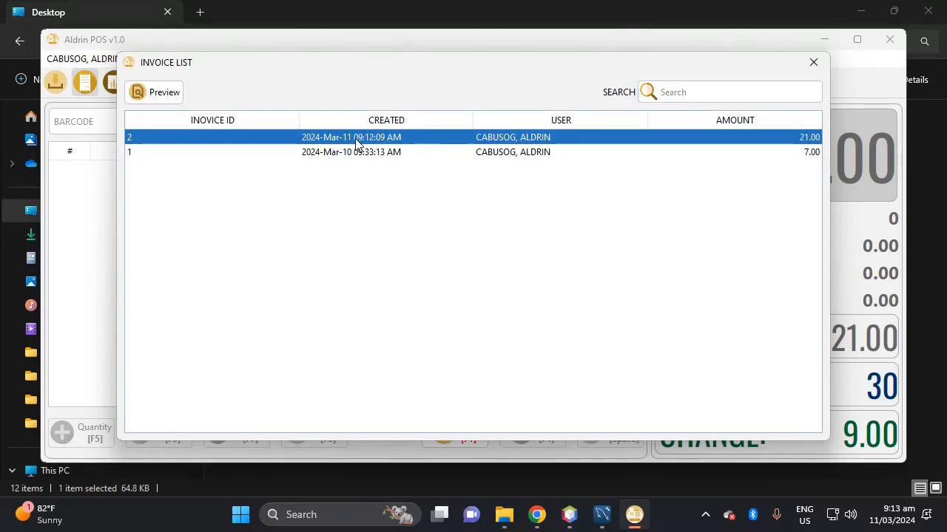
{"action": "left_click", "coordinate": [154, 92]}
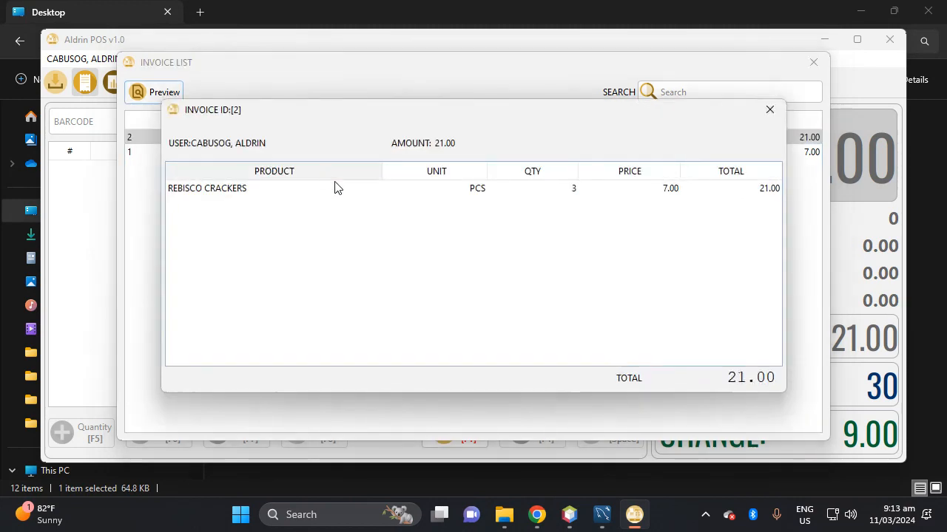
{"action": "left_click", "coordinate": [207, 187]}
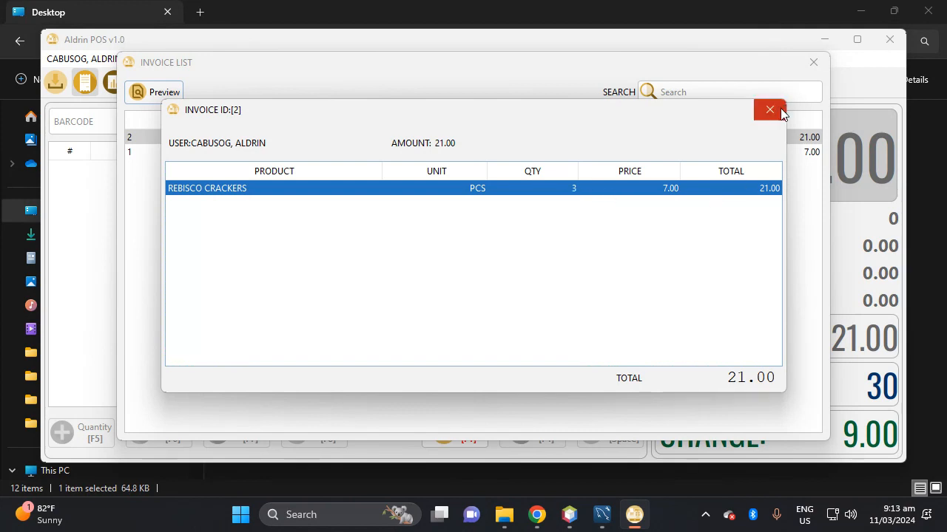
{"action": "left_click", "coordinate": [769, 110]}
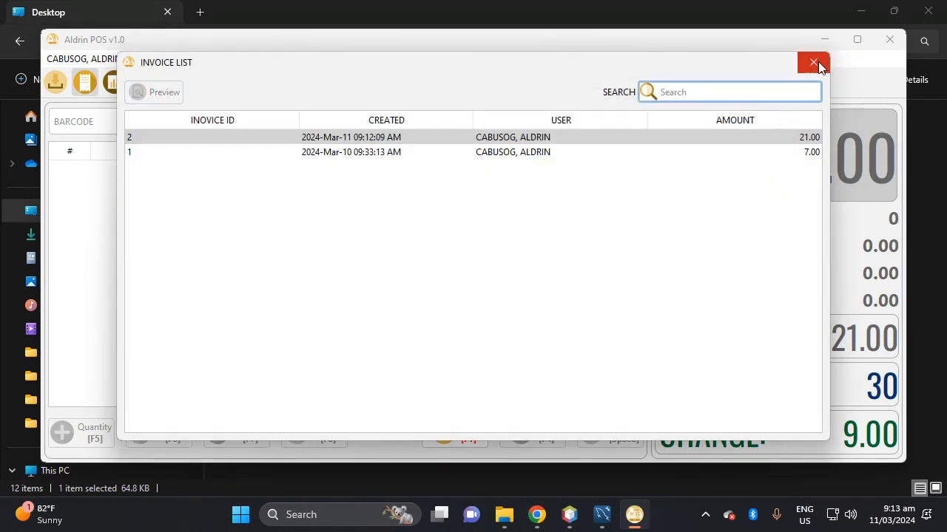
{"action": "left_click", "coordinate": [812, 62]}
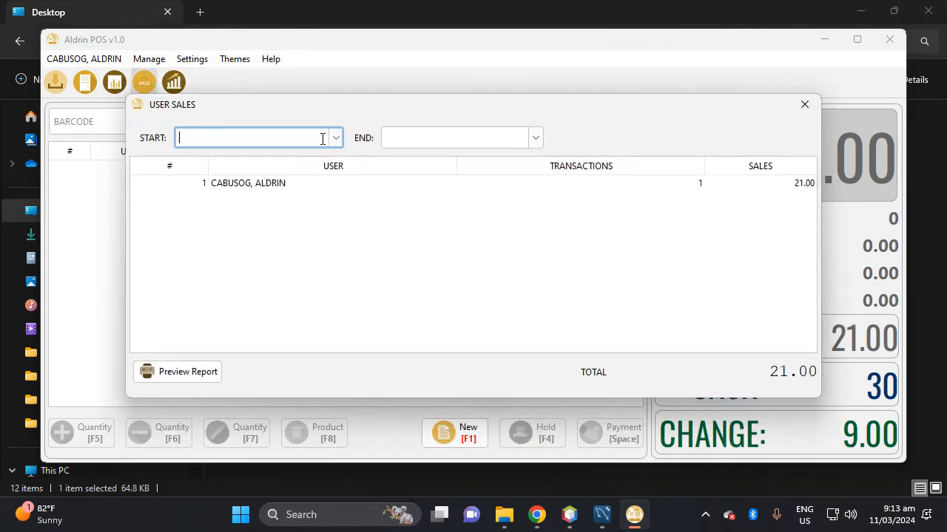
Preview the user sales report ending 2024-Mar-11 09:12:09 AM, then close it and User Sales
{"action": "left_click", "coordinate": [335, 138]}
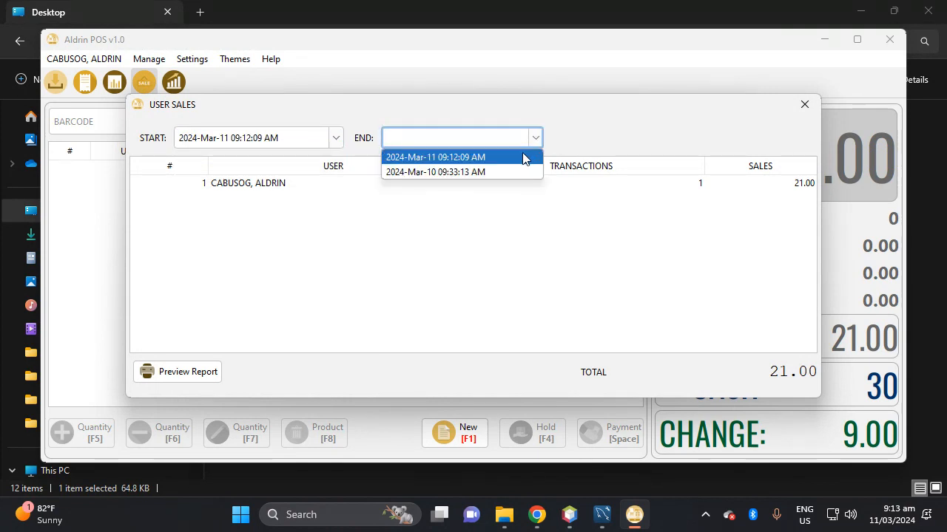
{"action": "mouse_move", "coordinate": [435, 172]}
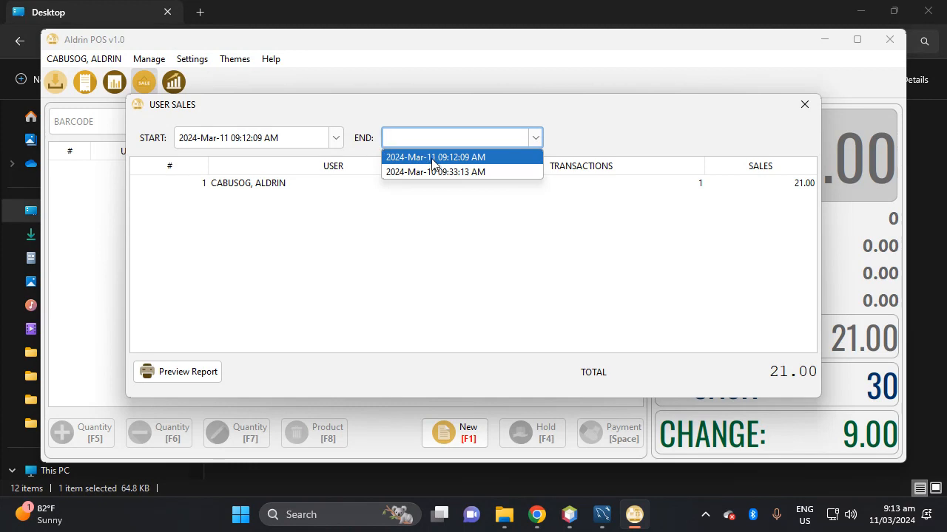
{"action": "left_click", "coordinate": [435, 157]}
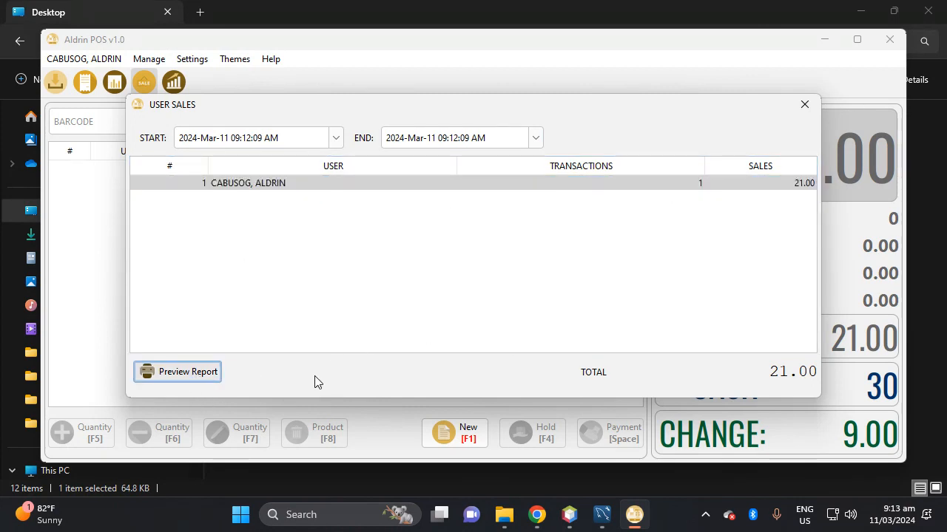
{"action": "left_click", "coordinate": [178, 372]}
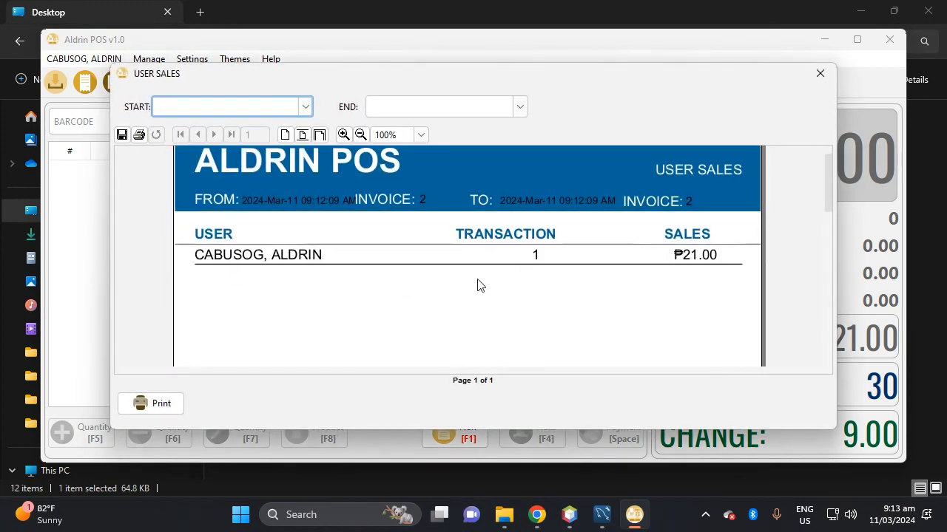
{"action": "mouse_move", "coordinate": [562, 258]}
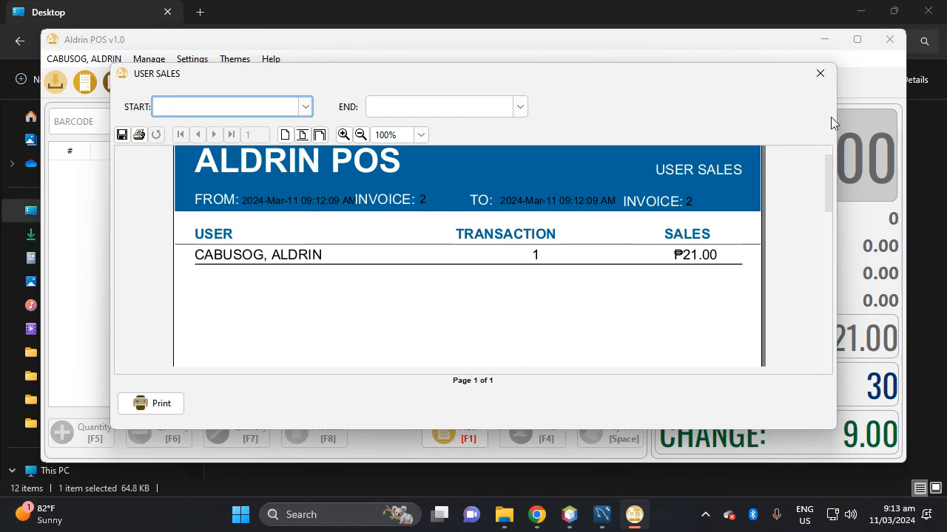
{"action": "left_click", "coordinate": [820, 73]}
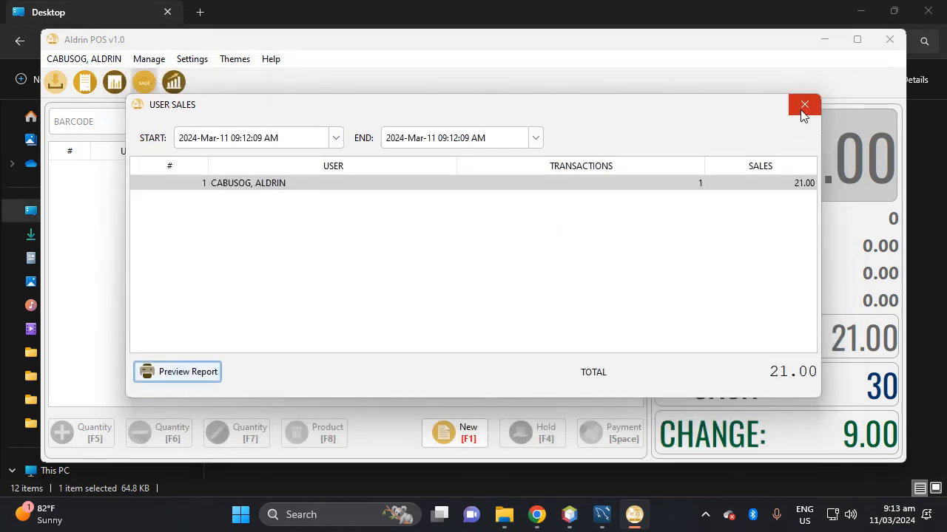
{"action": "left_click", "coordinate": [174, 81]}
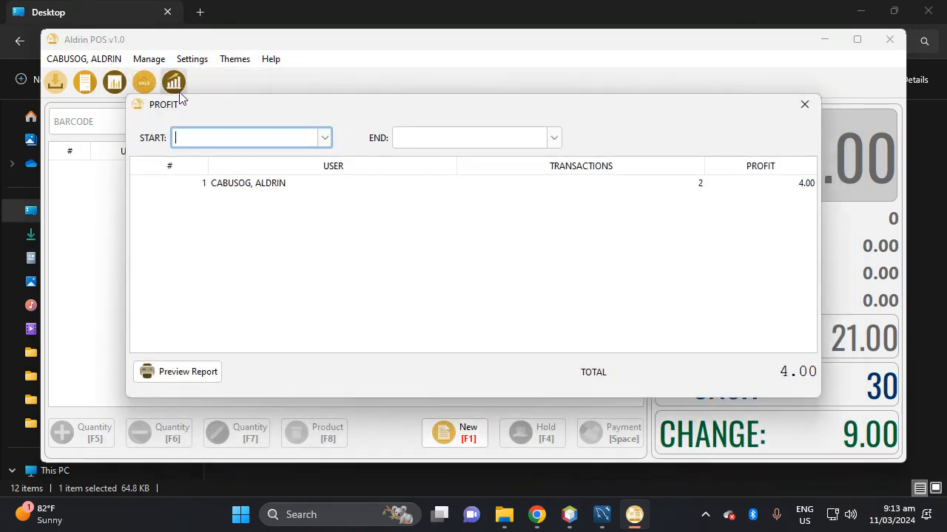
Set the profit report start and end dates to 2024-Mar-11
{"action": "left_click", "coordinate": [323, 137]}
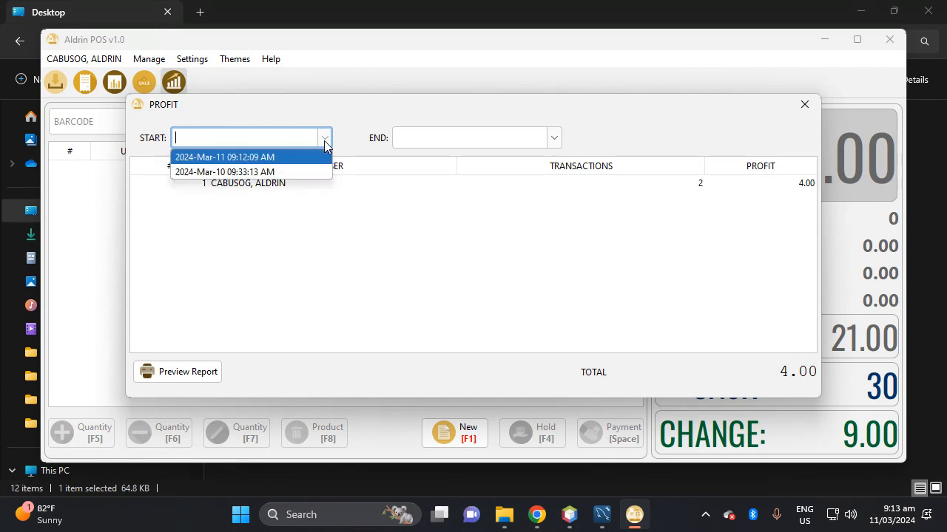
{"action": "left_click", "coordinate": [553, 137]}
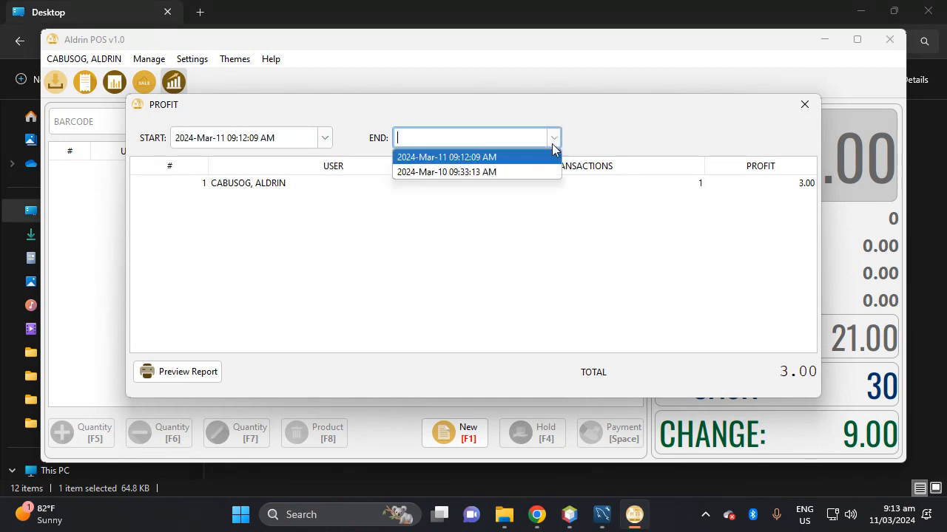
{"action": "left_click", "coordinate": [446, 157]}
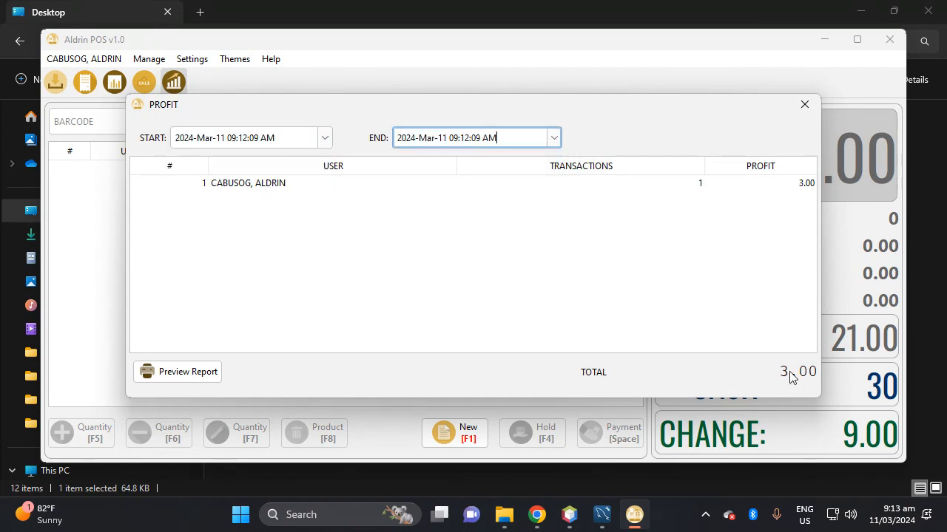
{"action": "mouse_move", "coordinate": [802, 419]}
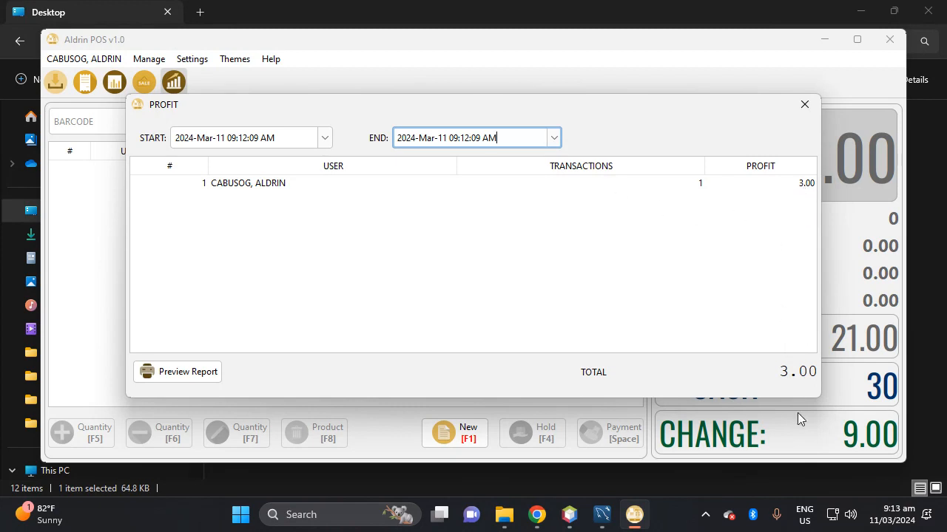
{"action": "mouse_move", "coordinate": [302, 187]}
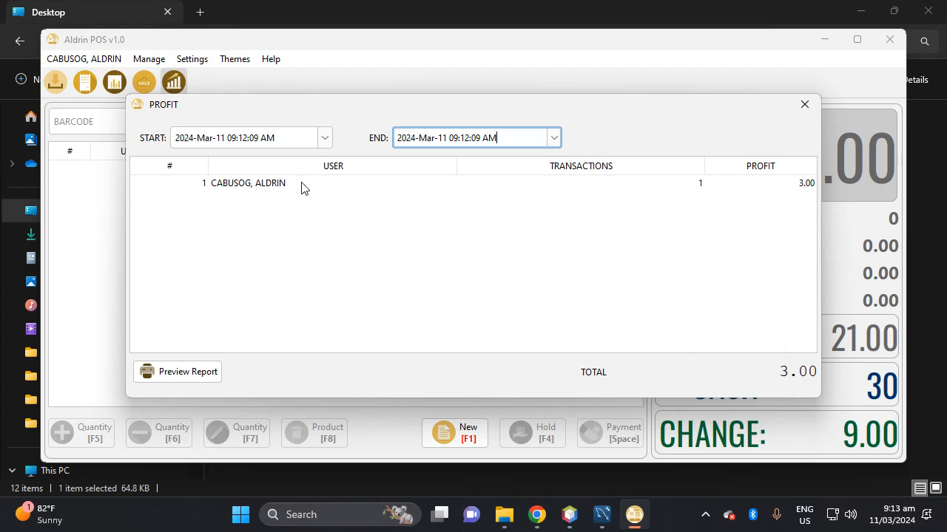
Check the profit for 2024-Mar-10, then close the profit summary
{"action": "left_click", "coordinate": [324, 138]}
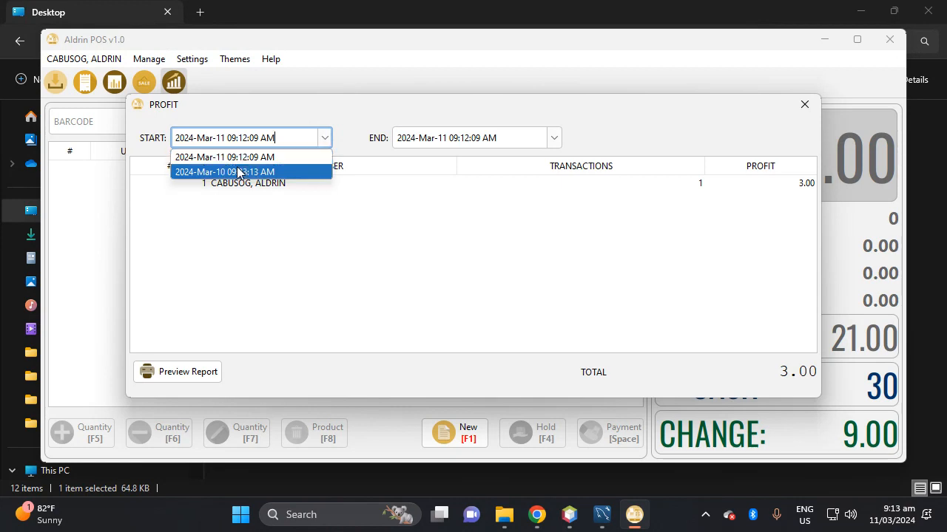
{"action": "left_click", "coordinate": [224, 172]}
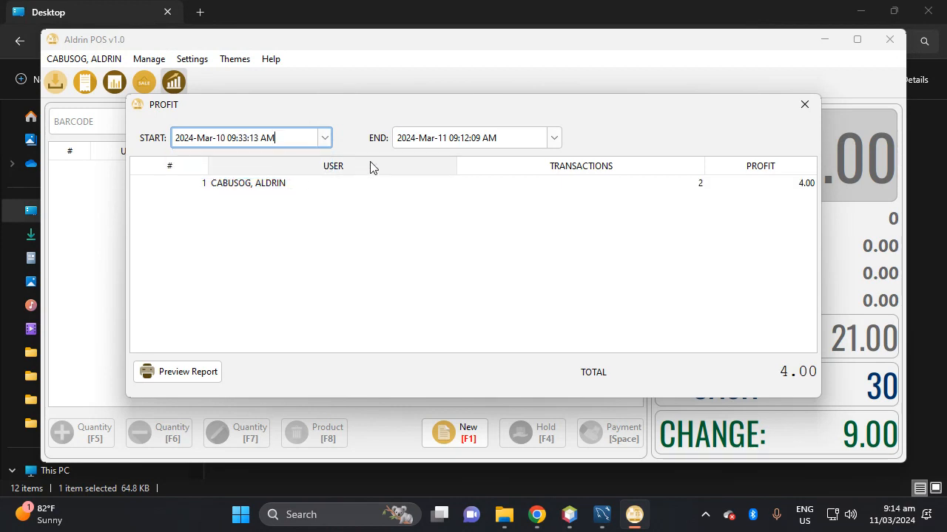
{"action": "mouse_move", "coordinate": [740, 416]}
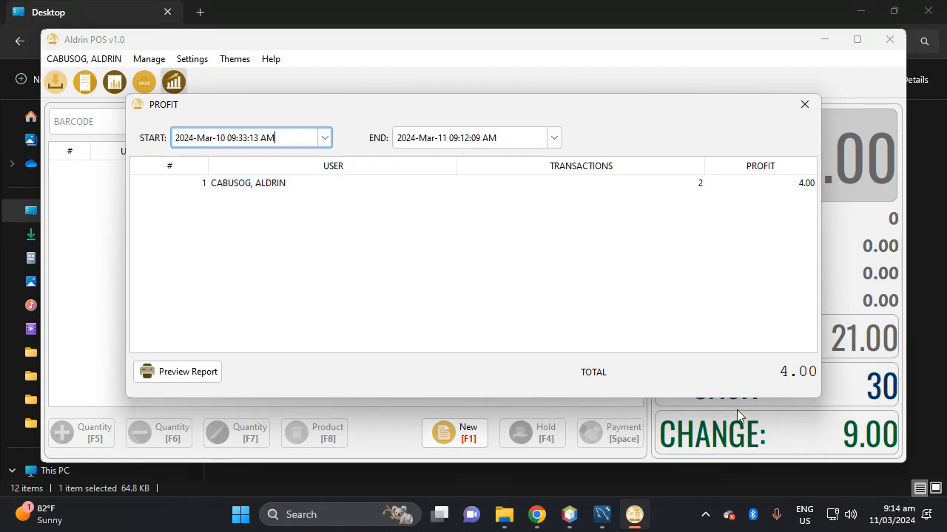
{"action": "mouse_move", "coordinate": [635, 166]}
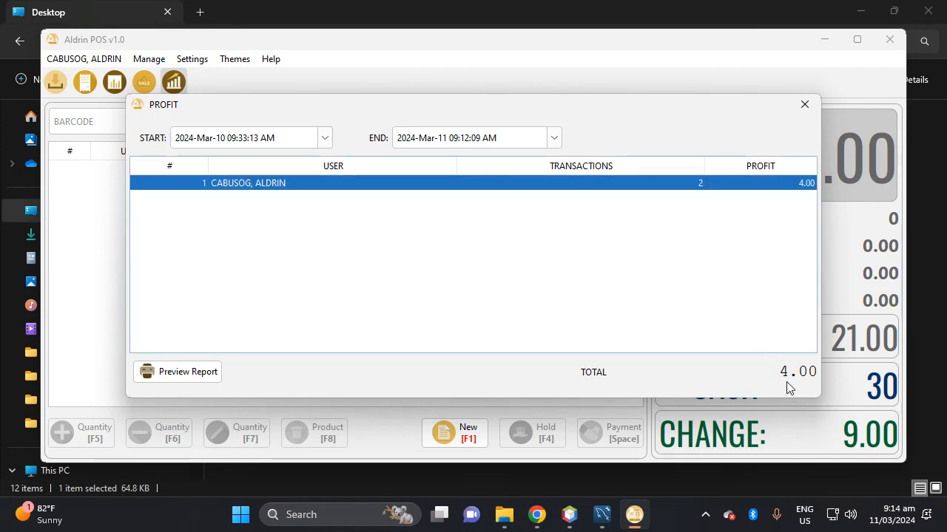
{"action": "left_click", "coordinate": [553, 138]}
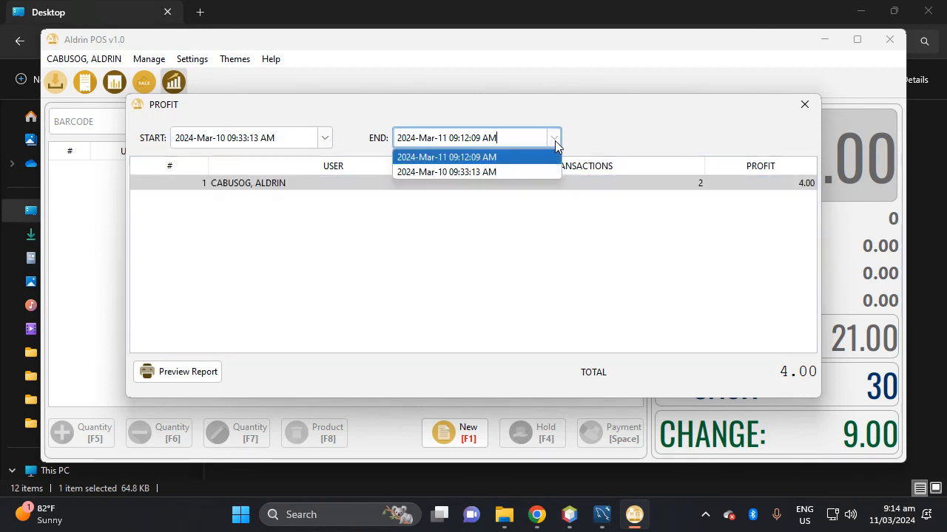
{"action": "left_click", "coordinate": [446, 171]}
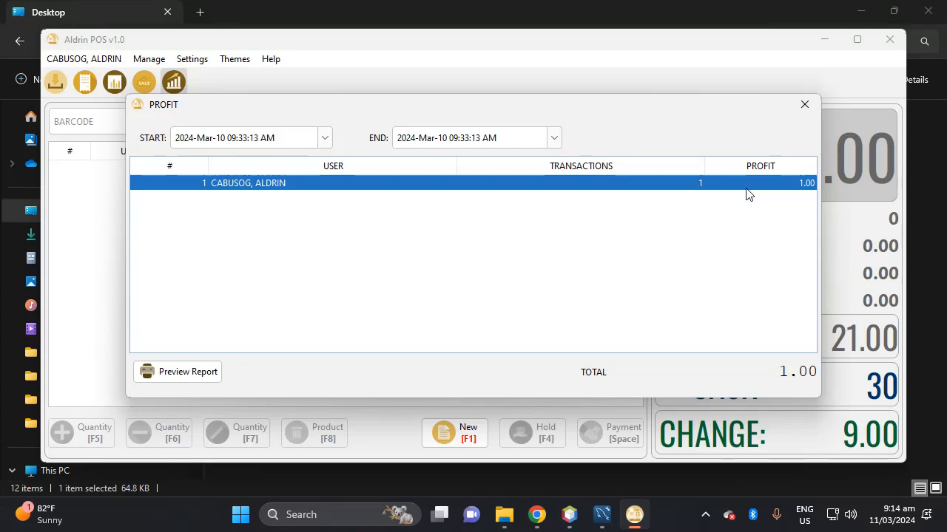
{"action": "left_click", "coordinate": [804, 104]}
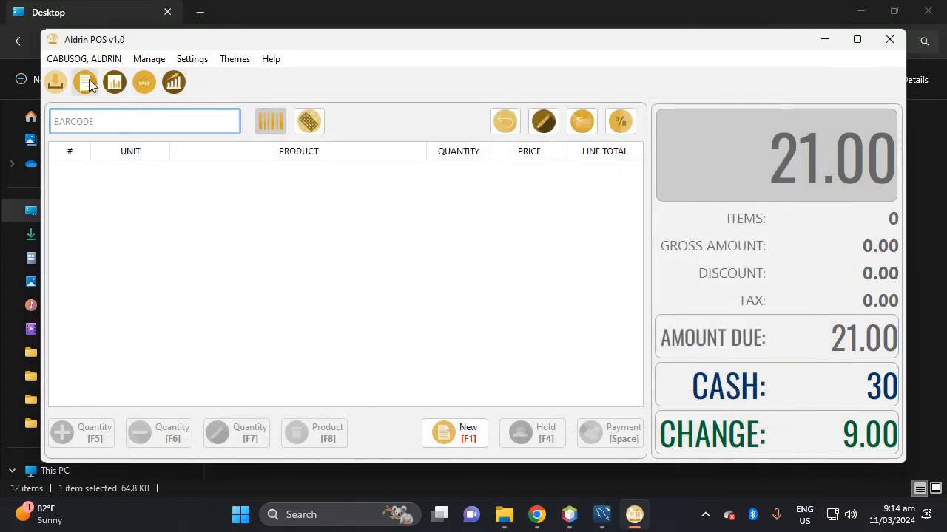
{"action": "left_click", "coordinate": [84, 81]}
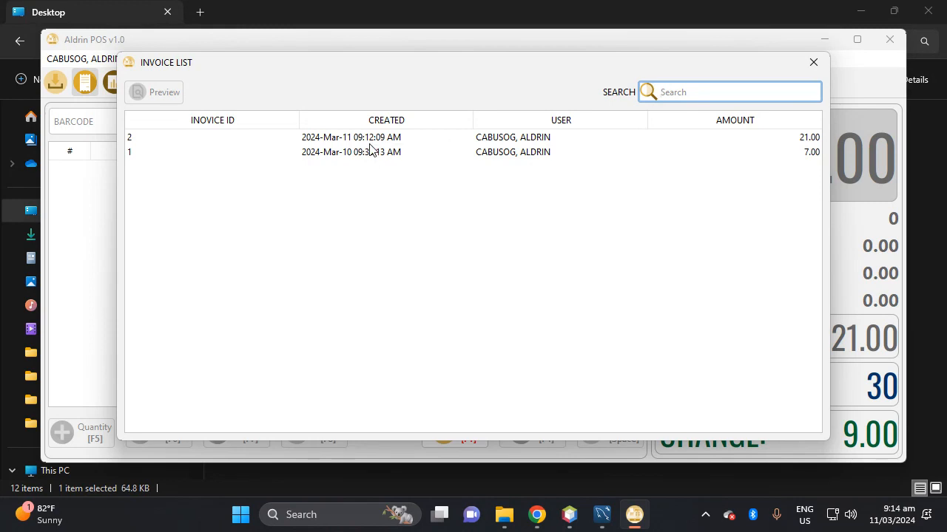
{"action": "left_click", "coordinate": [370, 151]}
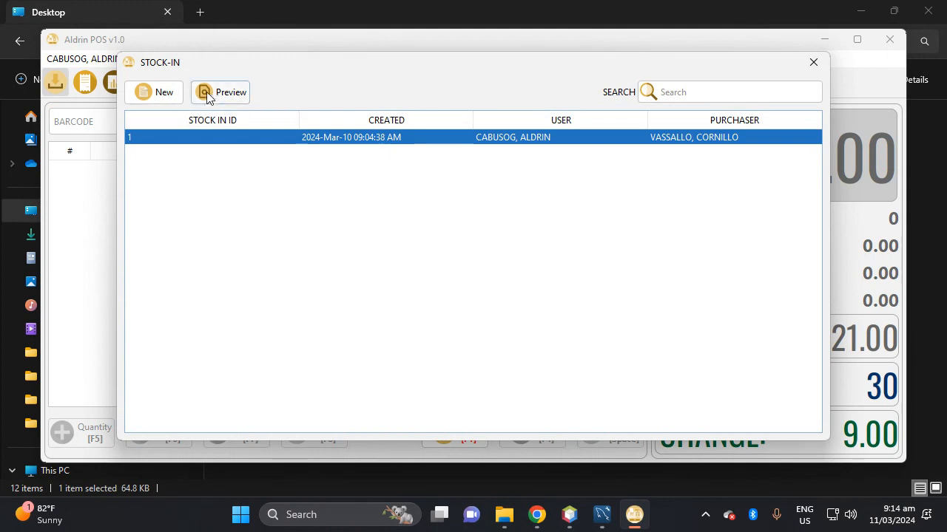
{"action": "left_click", "coordinate": [222, 92]}
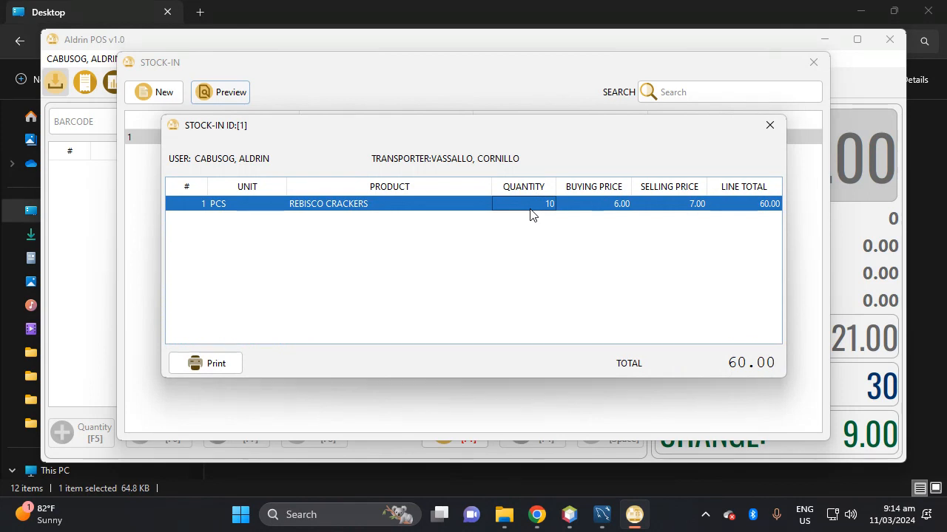
{"action": "mouse_move", "coordinate": [531, 216]}
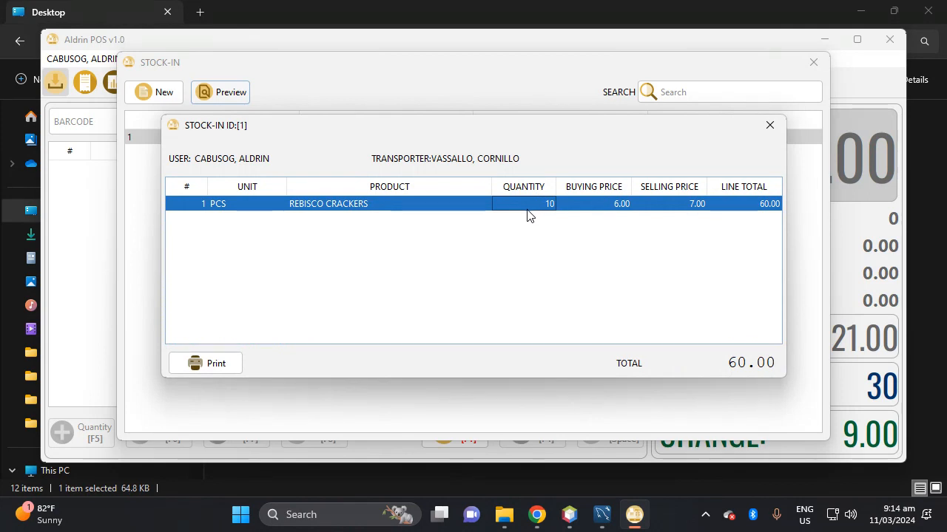
{"action": "mouse_move", "coordinate": [523, 219]}
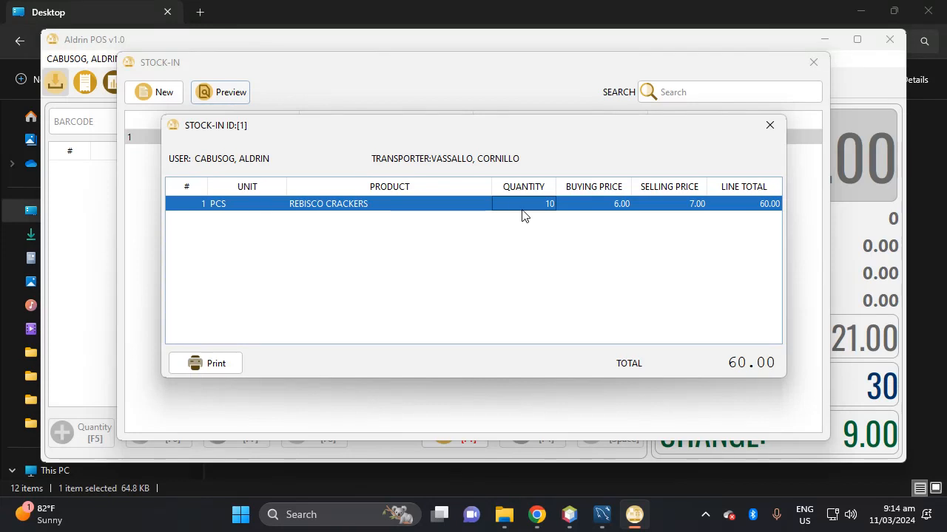
{"action": "left_click", "coordinate": [769, 124]}
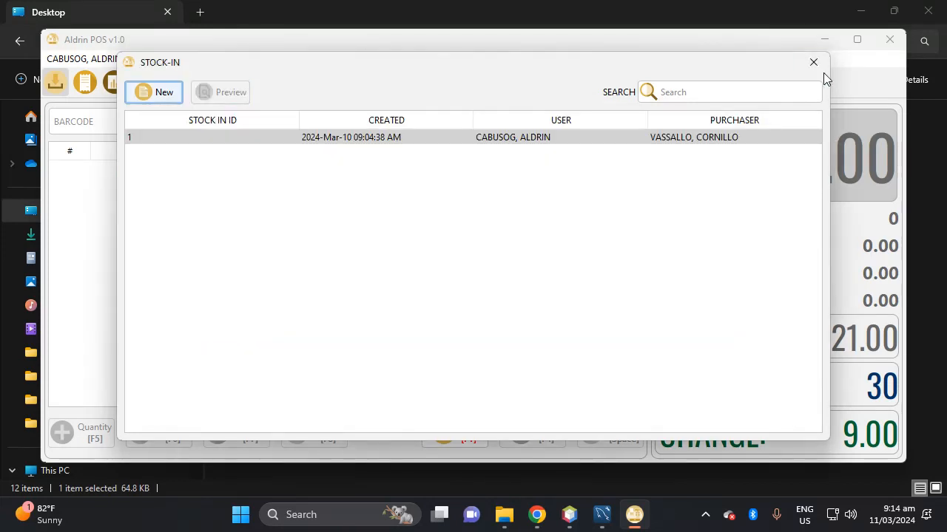
{"action": "left_click", "coordinate": [814, 62]}
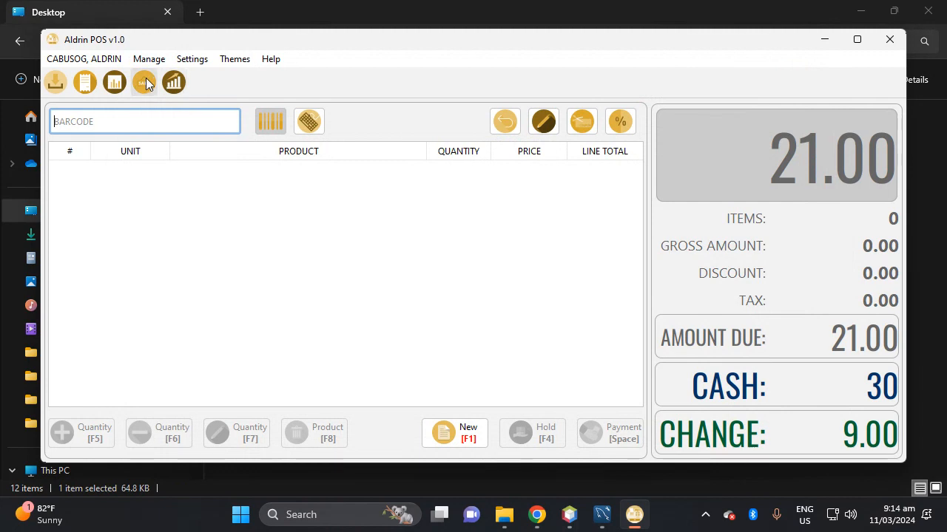
Open the remaining products report and select REBISCO CRACKERS, showing 6 left
{"action": "left_click", "coordinate": [144, 82]}
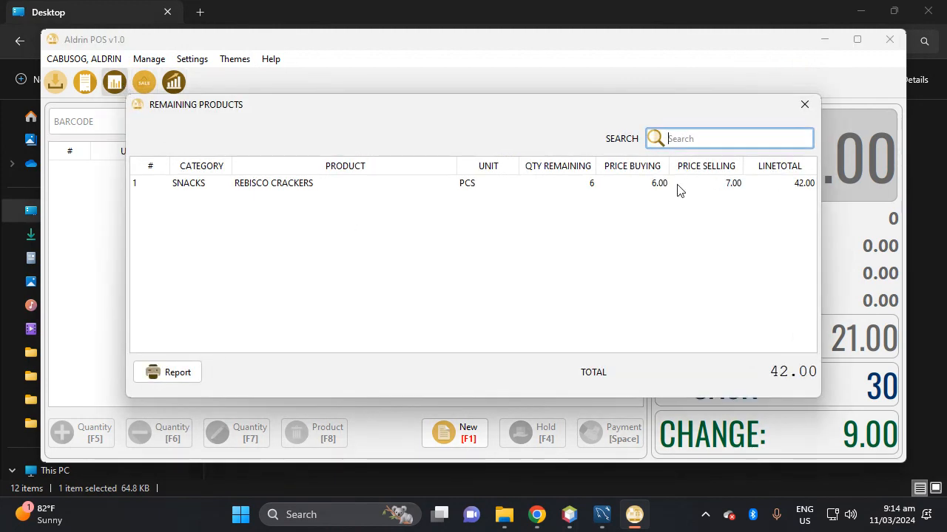
{"action": "left_click", "coordinate": [344, 182]}
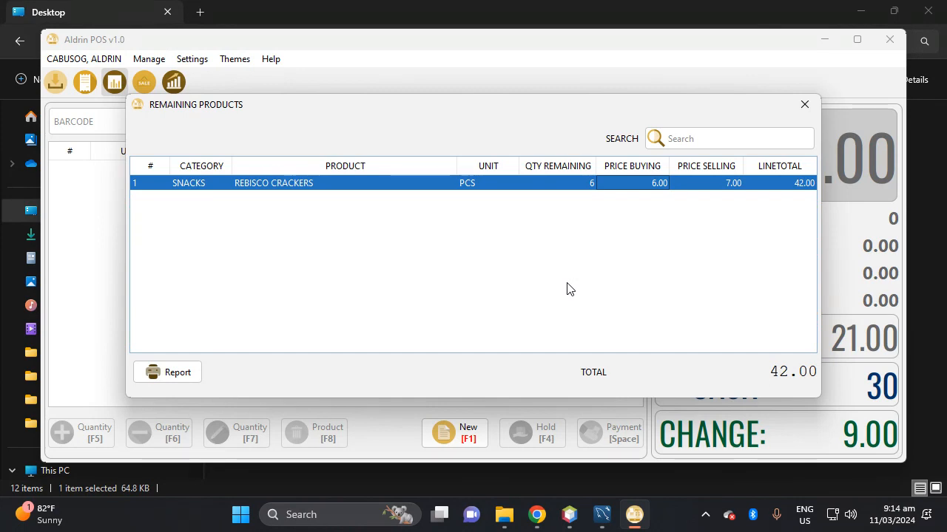
{"action": "mouse_move", "coordinate": [226, 338]}
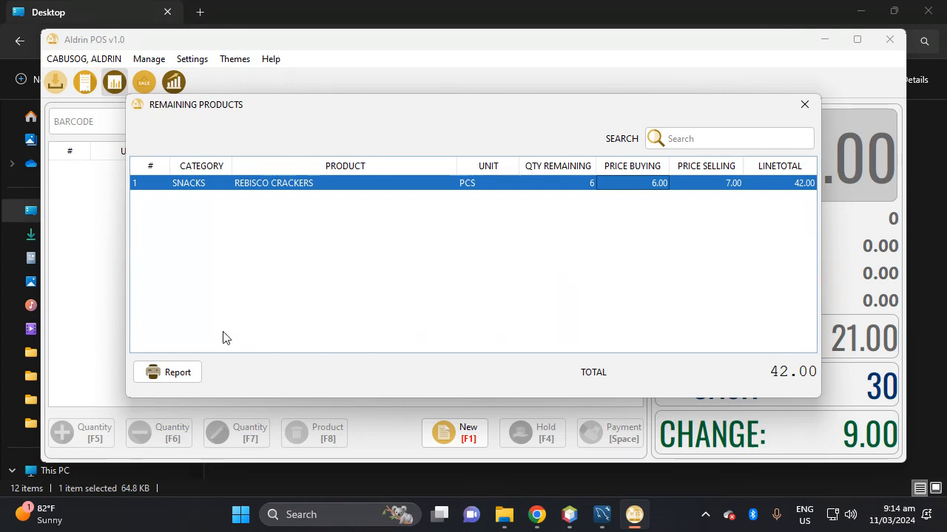
{"action": "mouse_move", "coordinate": [513, 274]}
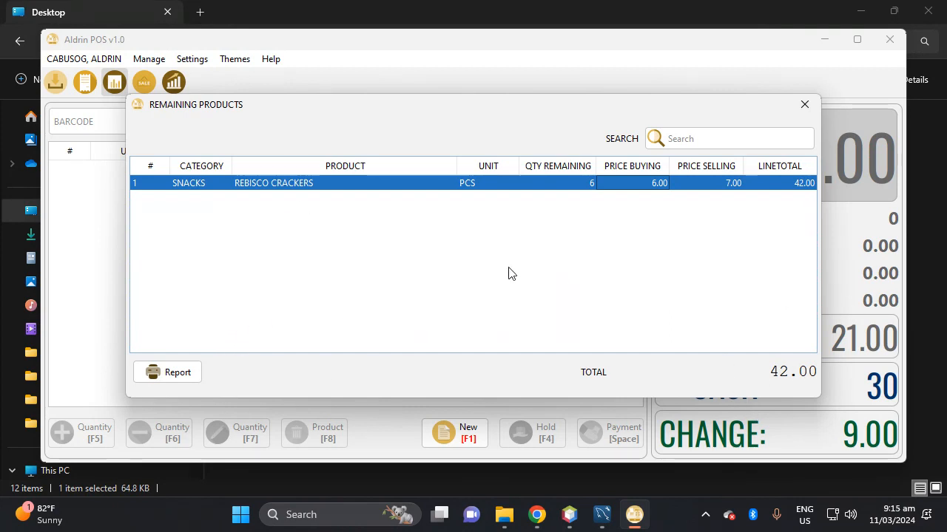
{"action": "mouse_move", "coordinate": [436, 368]}
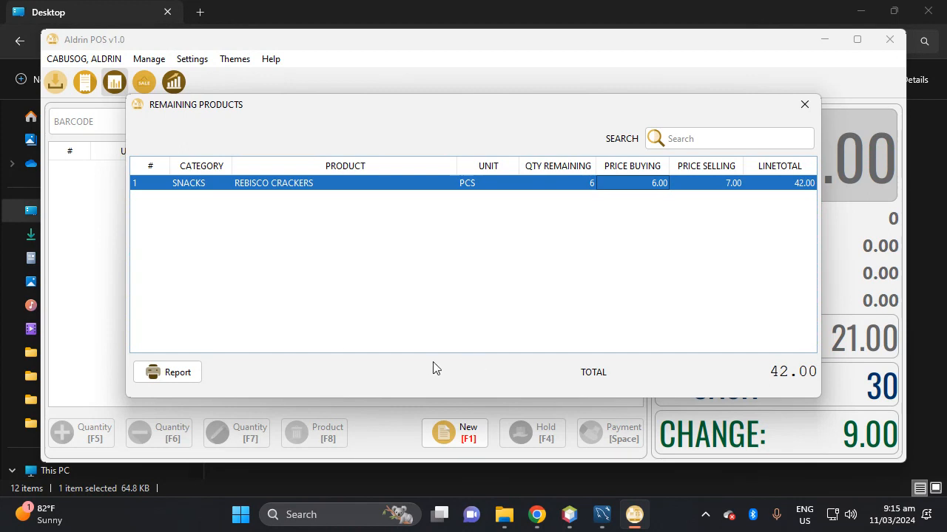